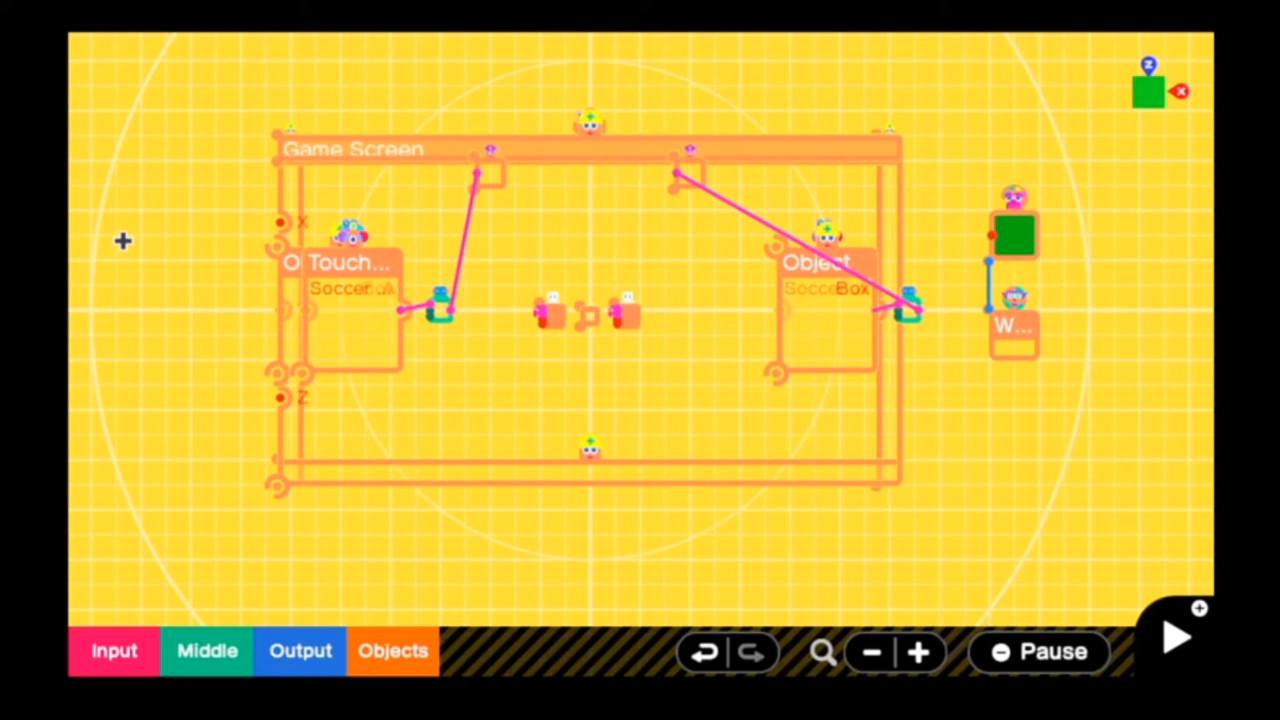
mouse_move(340, 356)
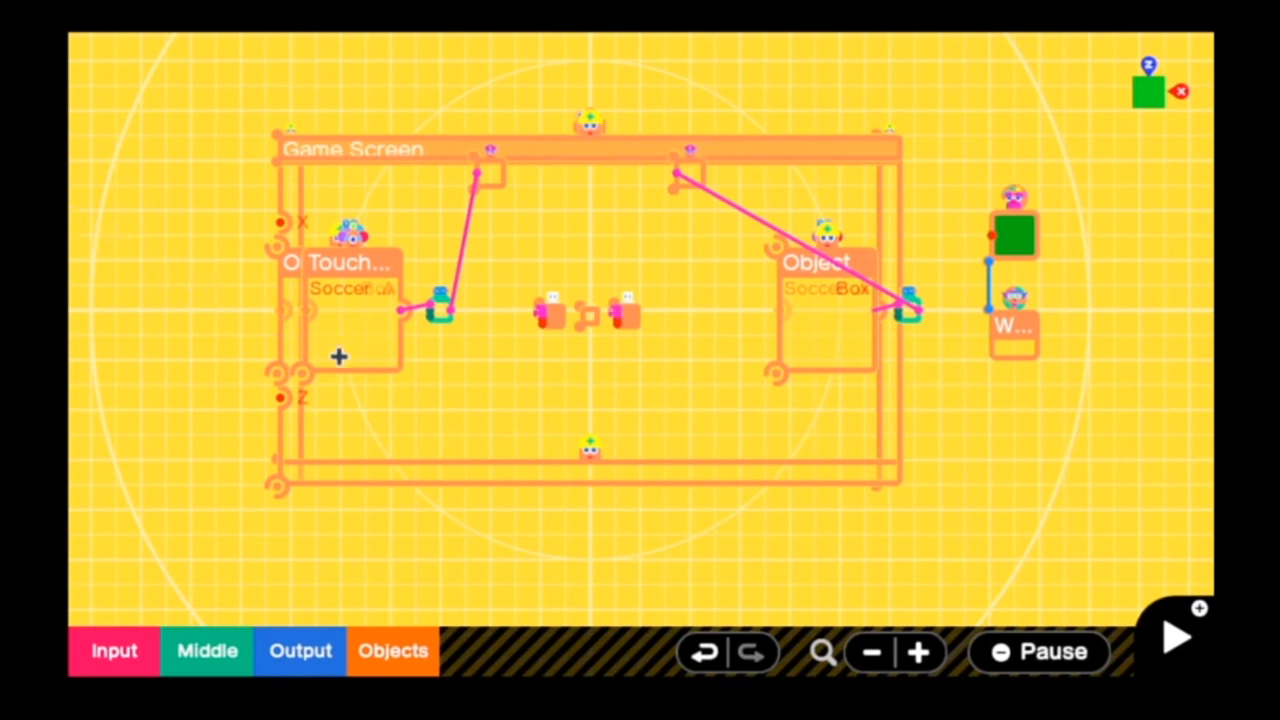
mouse_move(756, 508)
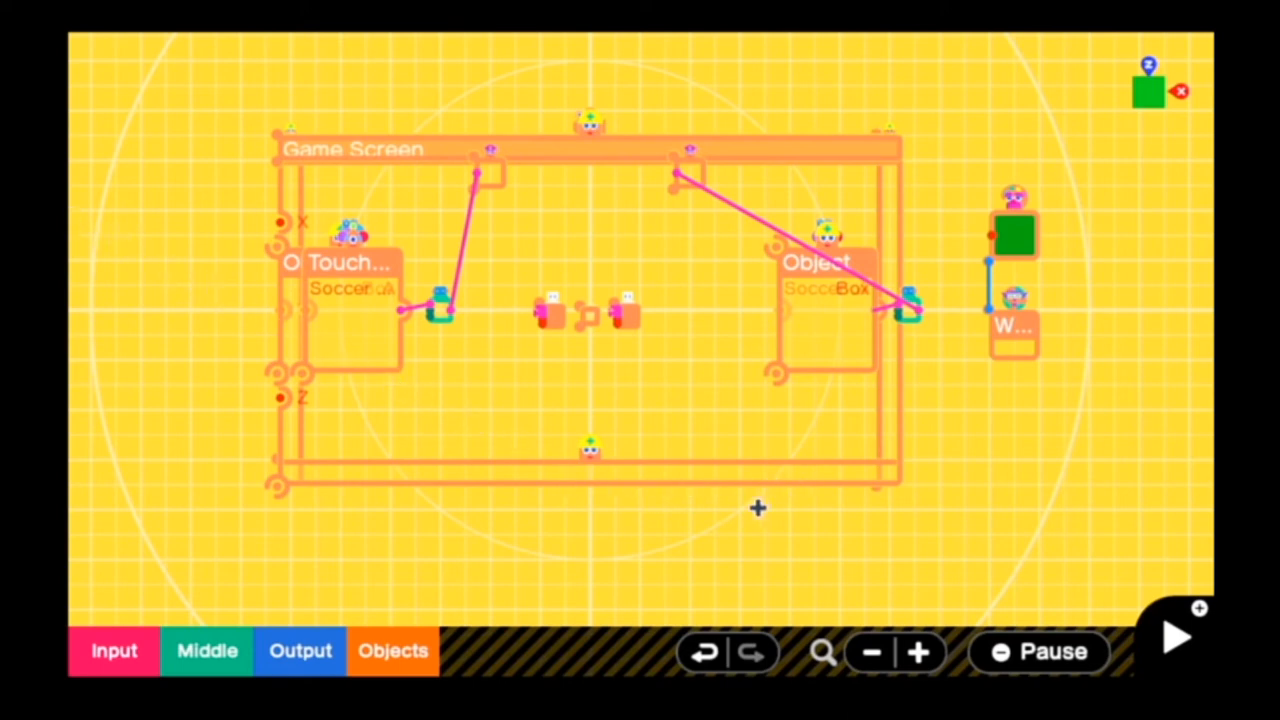
mouse_move(722, 544)
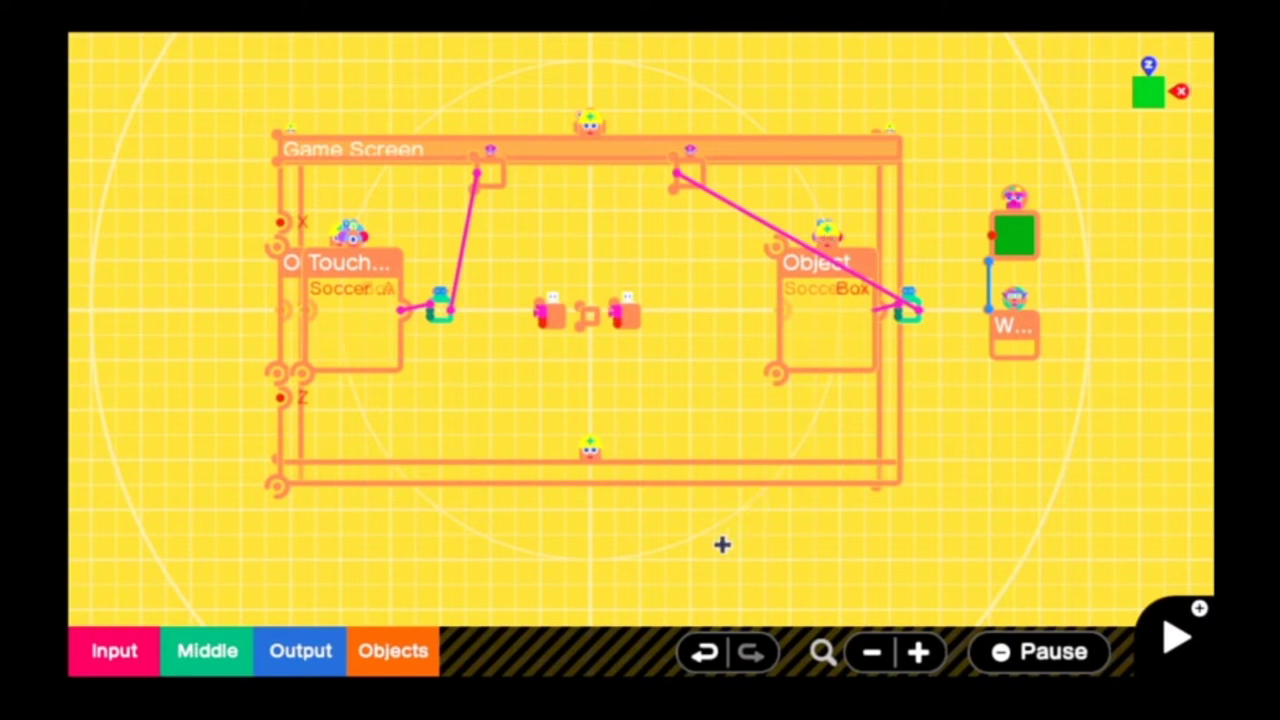
mouse_move(680, 452)
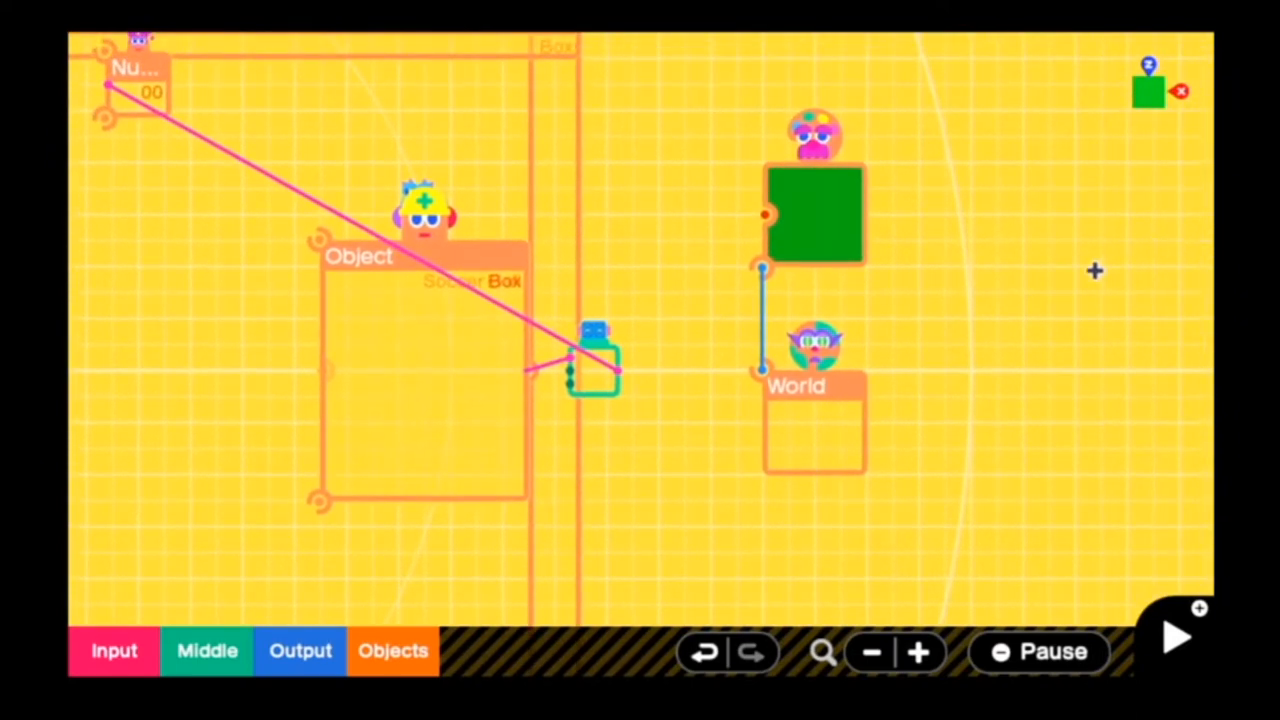
mouse_move(800, 436)
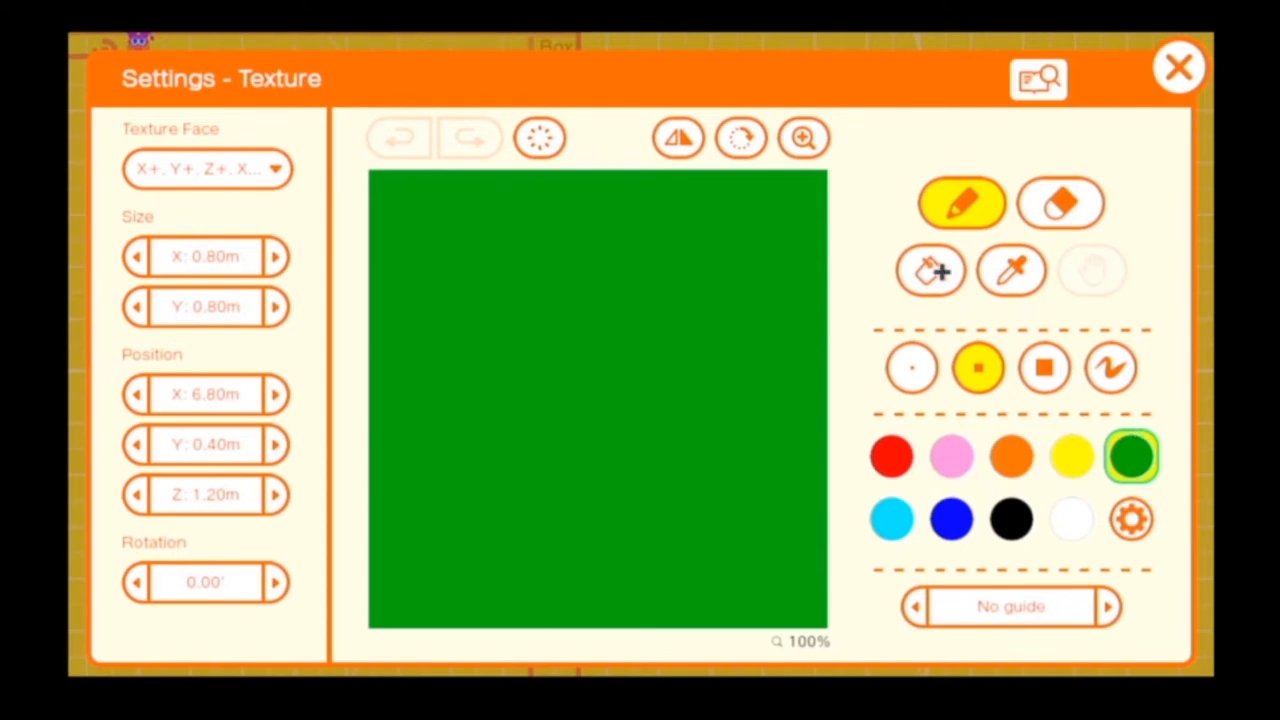
Fill the field texture with colour and review the long border wall box's settings.
click(930, 270)
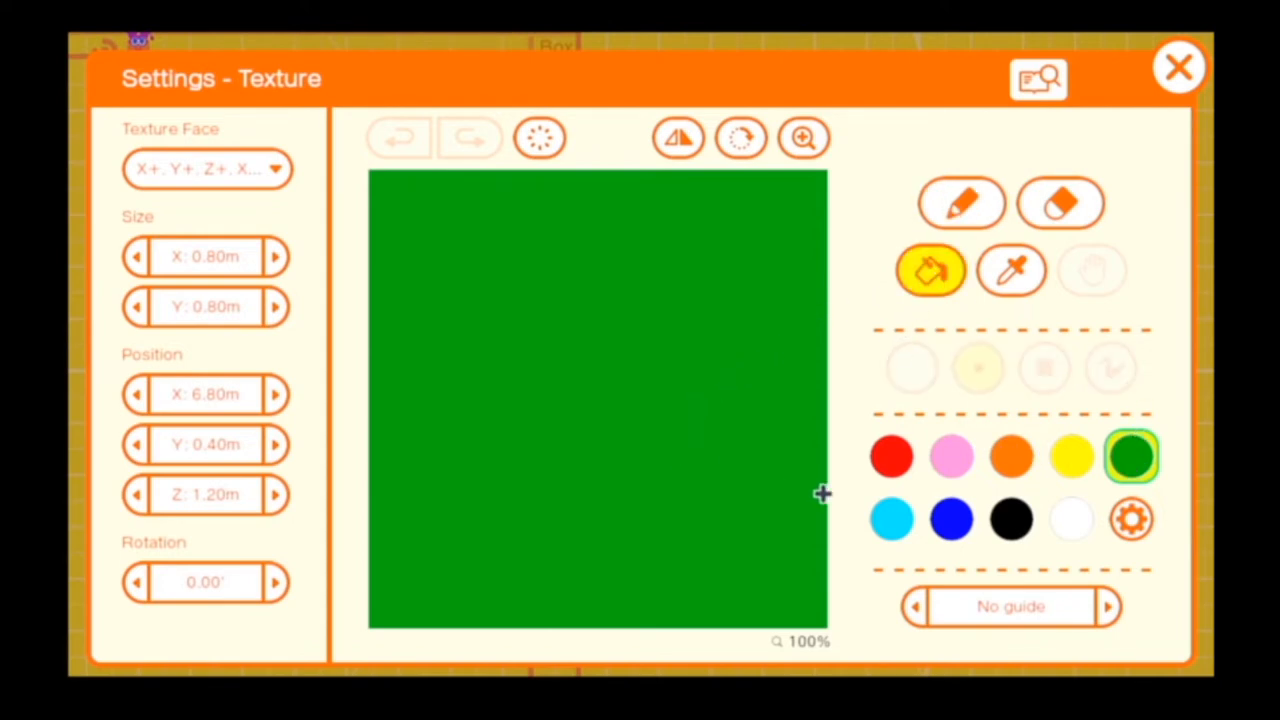
mouse_move(1044, 340)
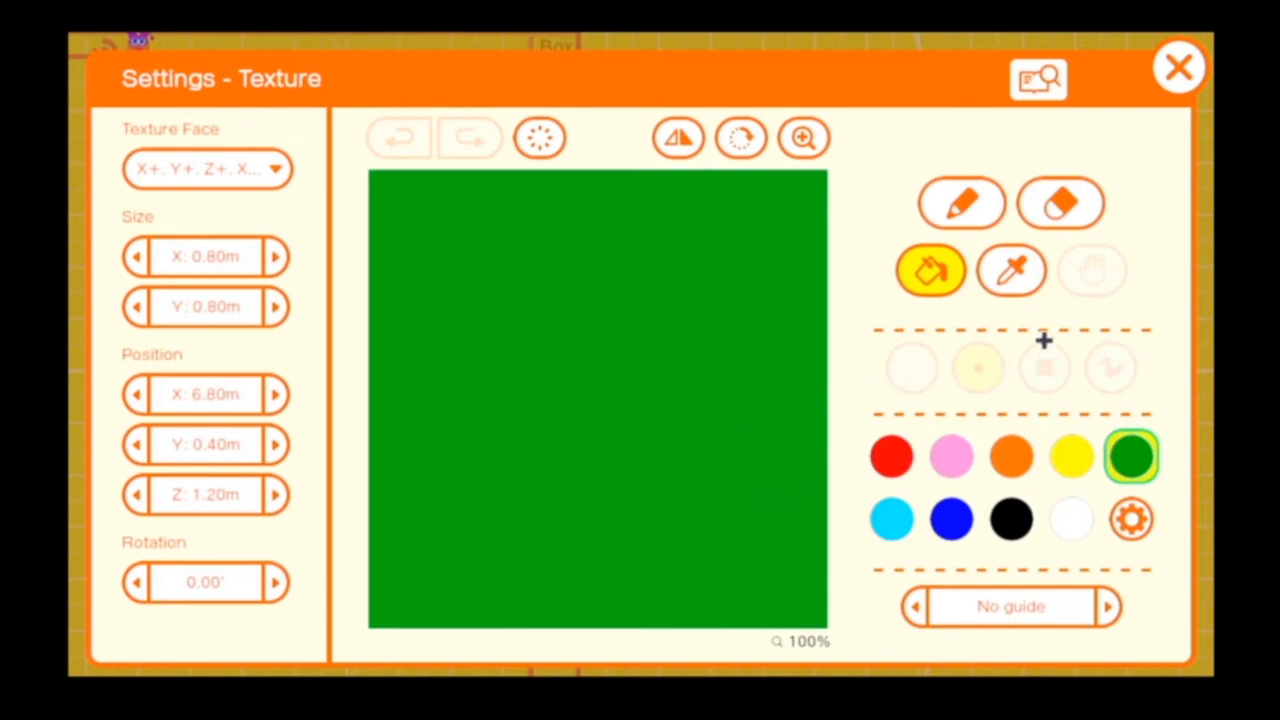
click(1178, 68)
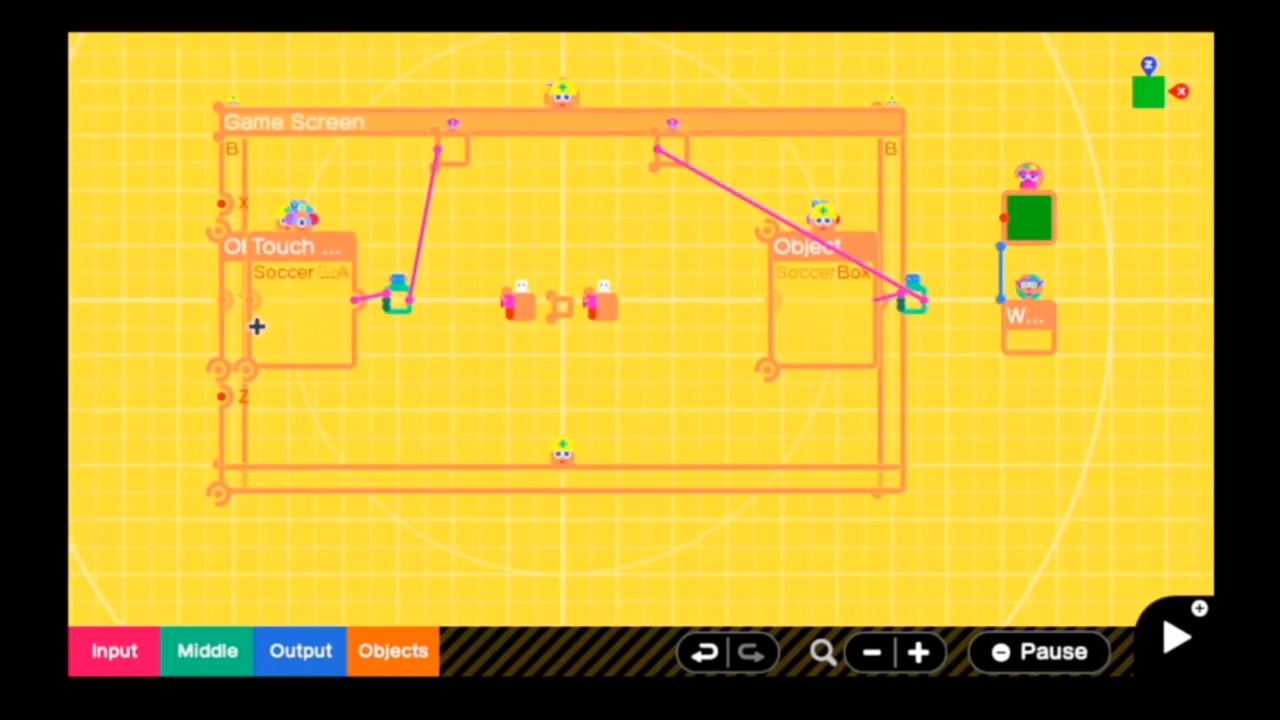
mouse_move(364, 136)
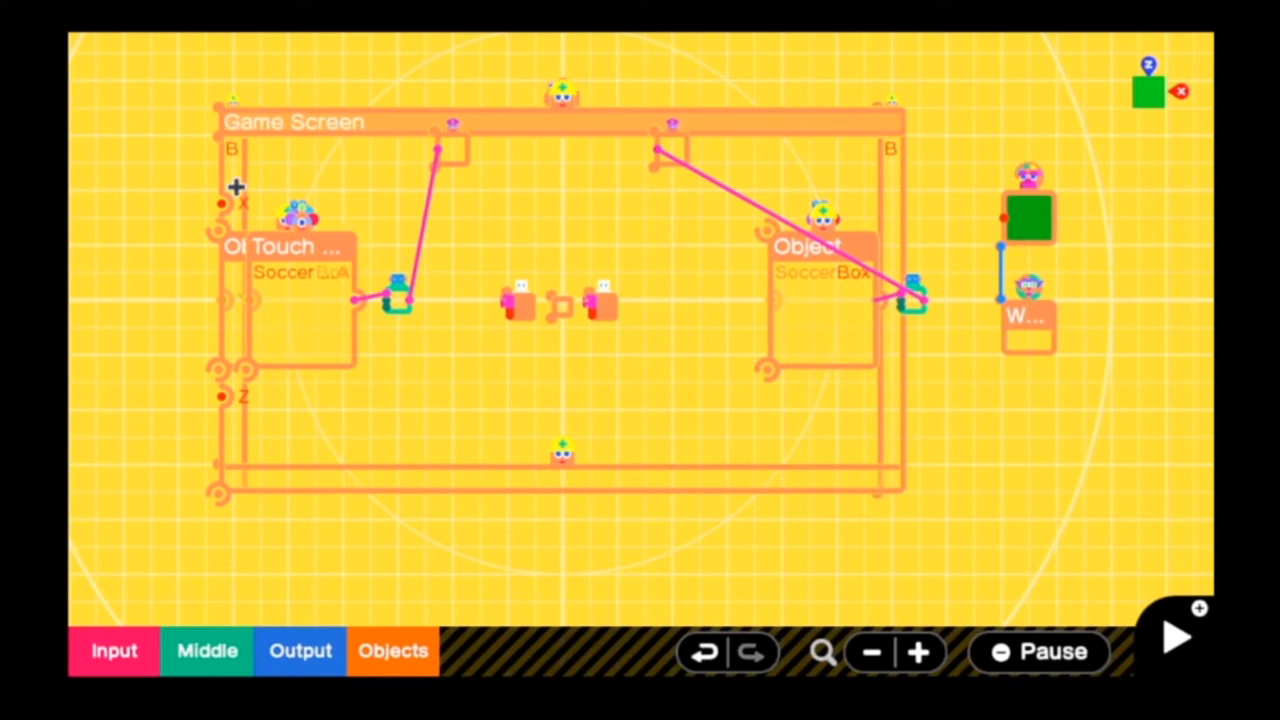
mouse_move(378, 482)
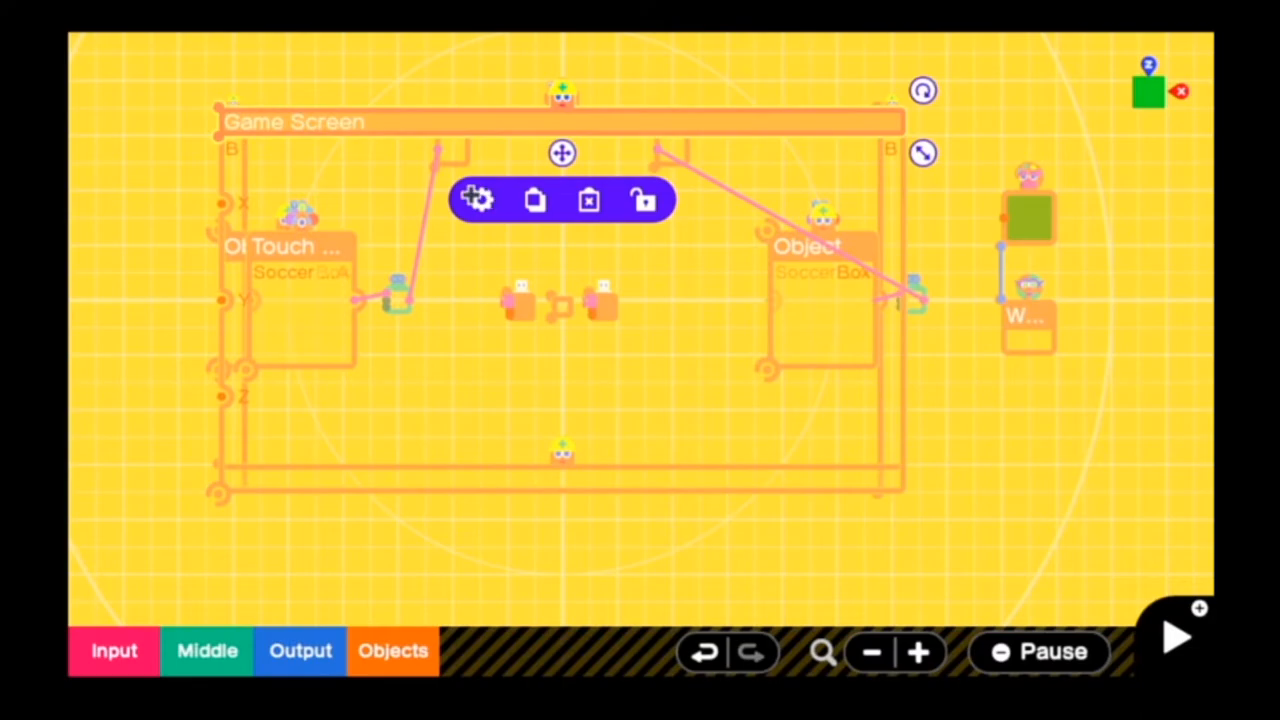
click(476, 200)
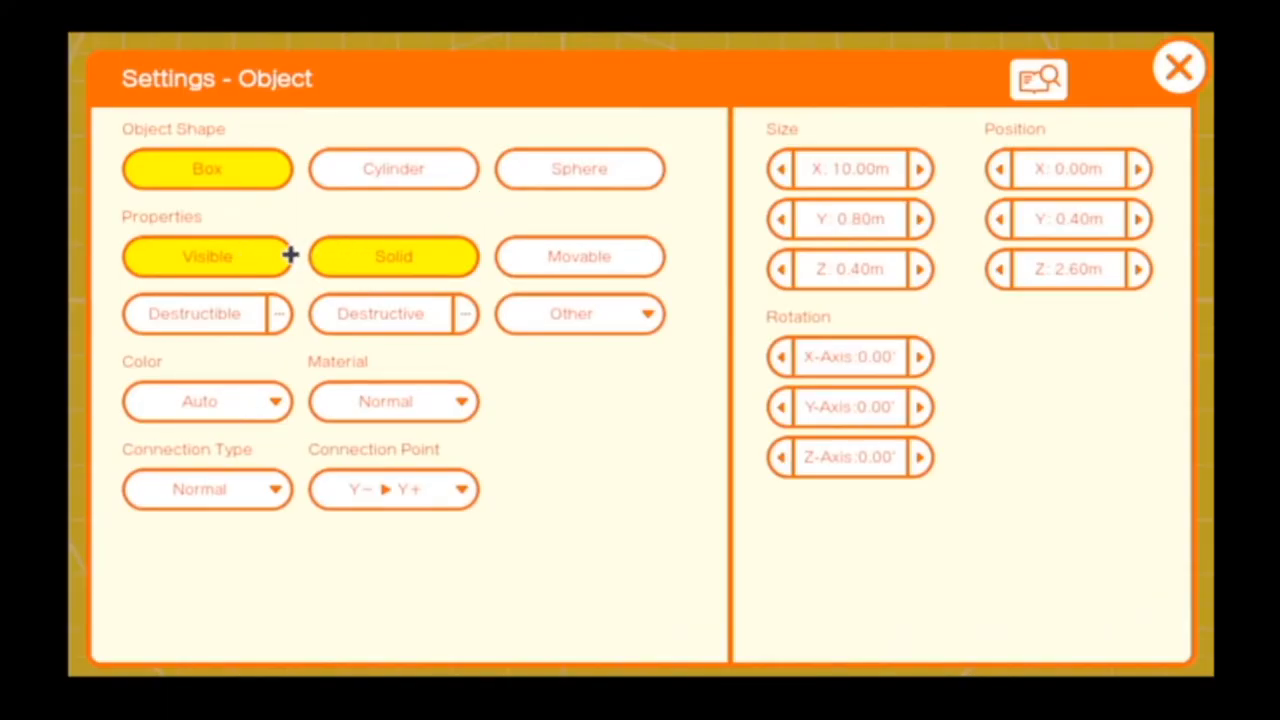
mouse_move(616, 278)
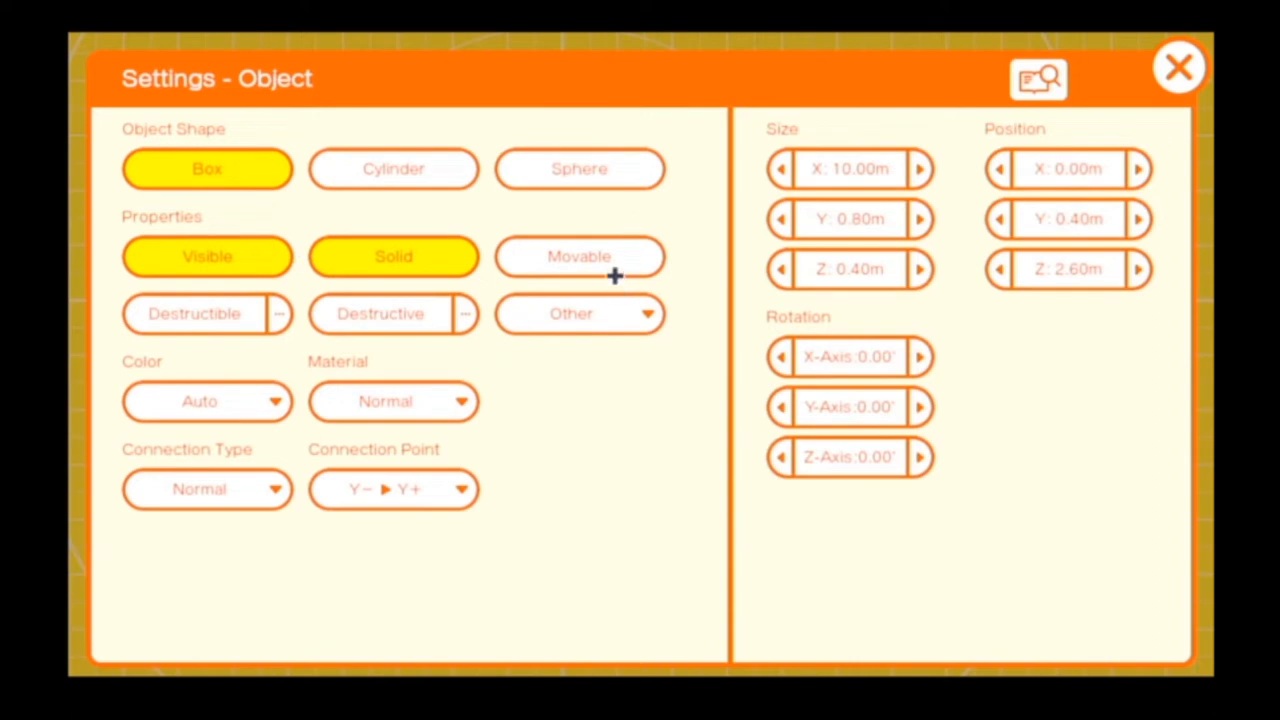
mouse_move(384, 340)
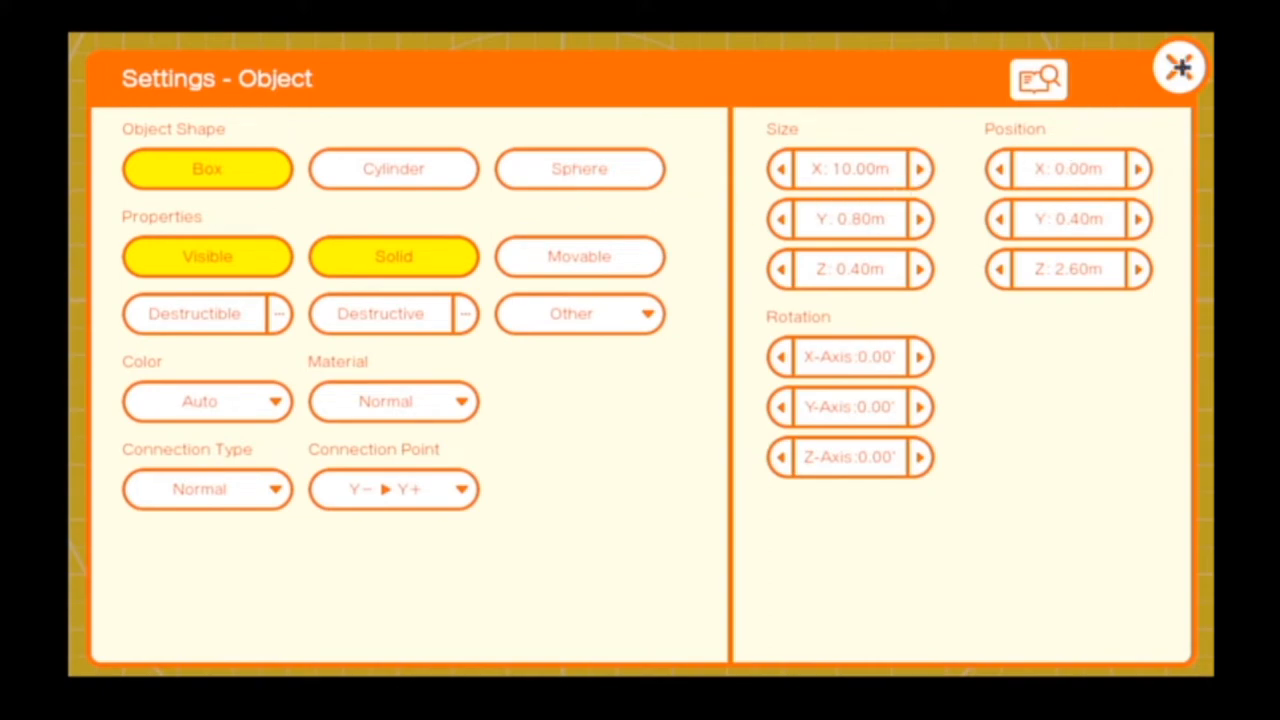
click(1180, 66)
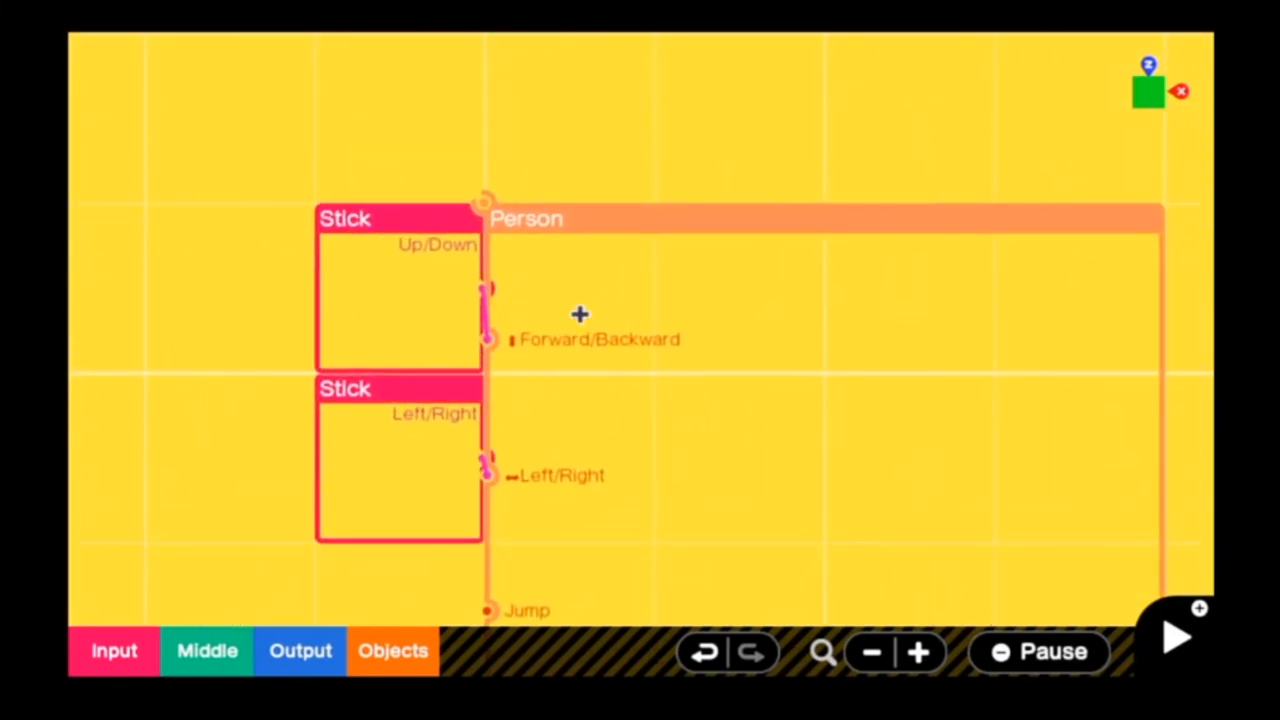
mouse_move(414, 274)
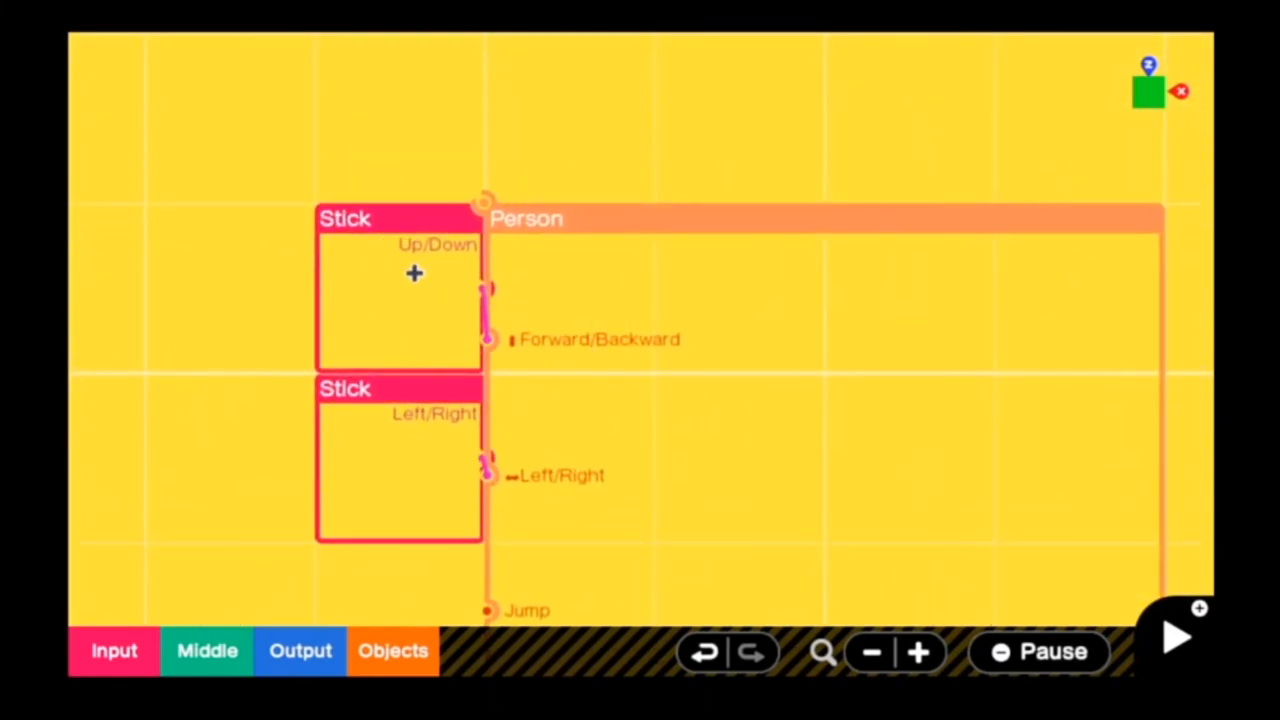
mouse_move(424, 430)
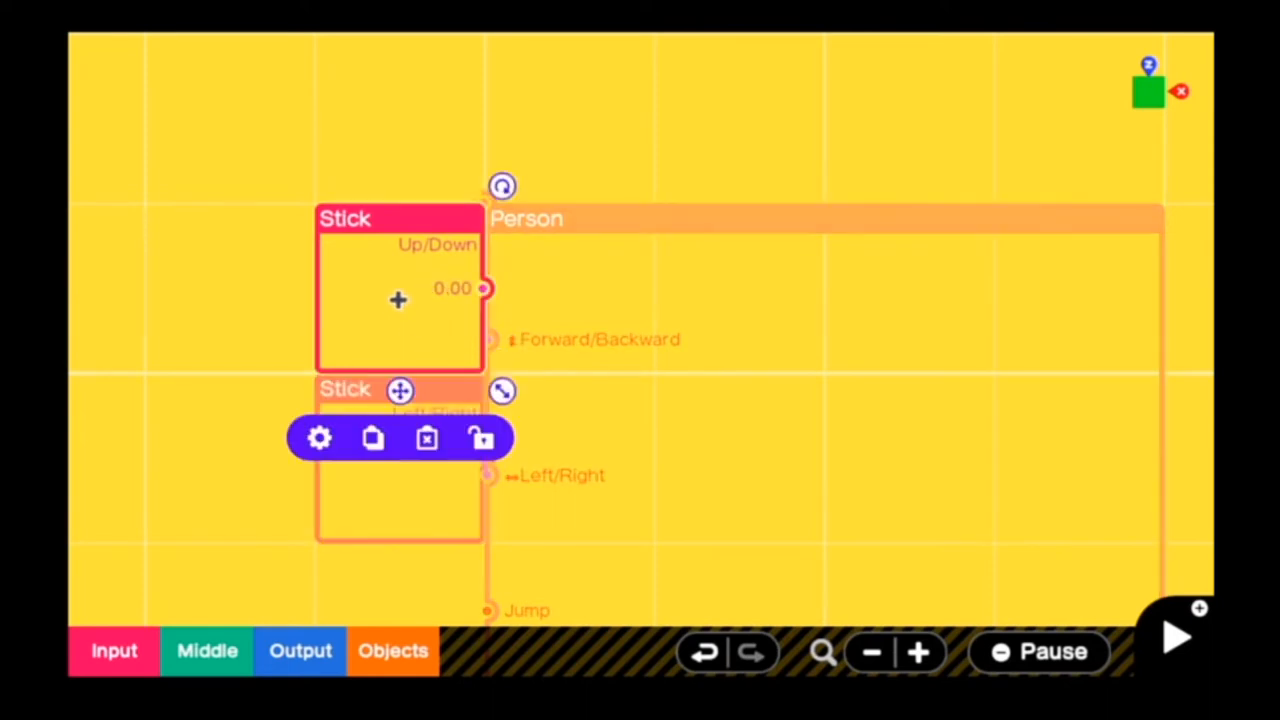
Set one Up/Down Stick nodon to read the Right Stick and the other the Left Stick.
click(318, 438)
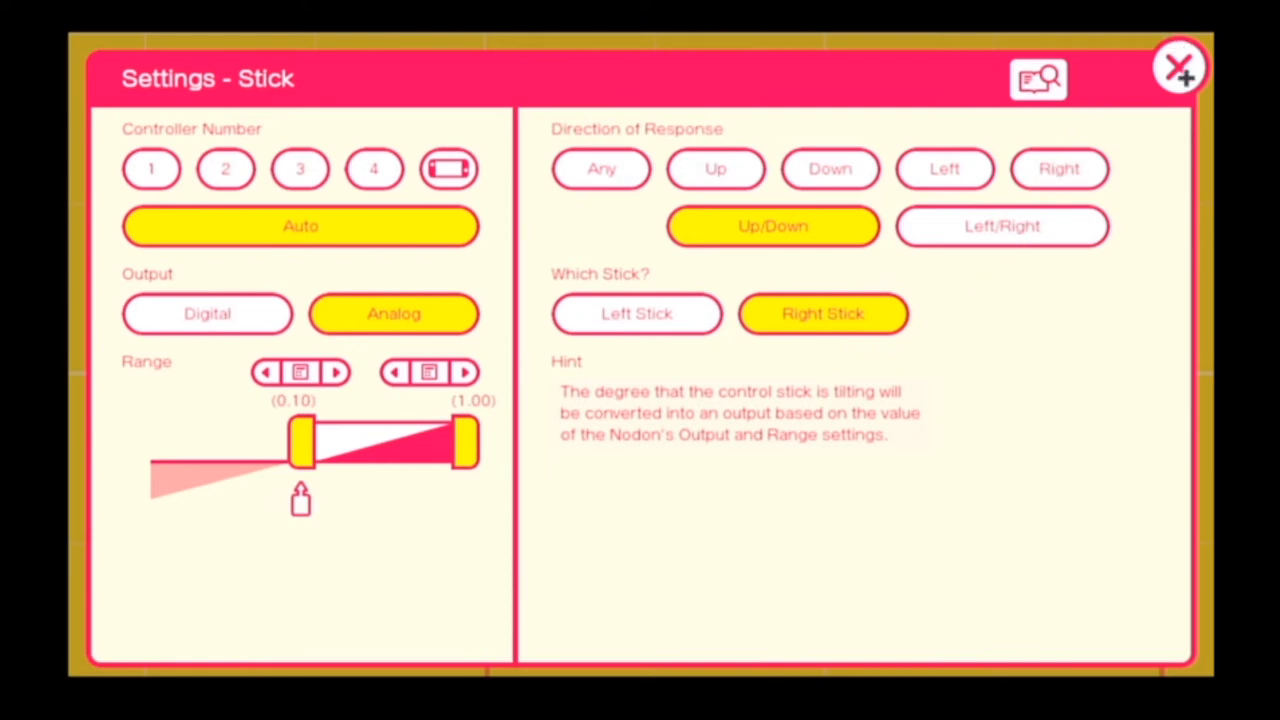
click(1180, 68)
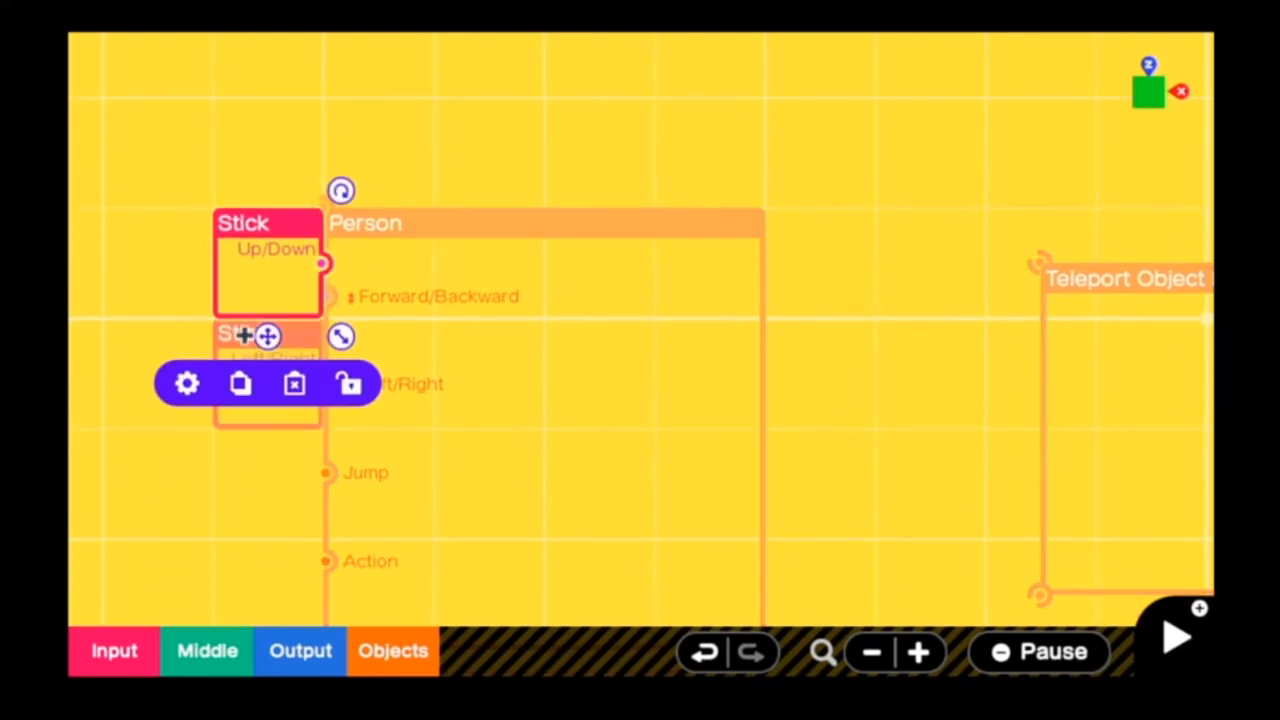
click(186, 384)
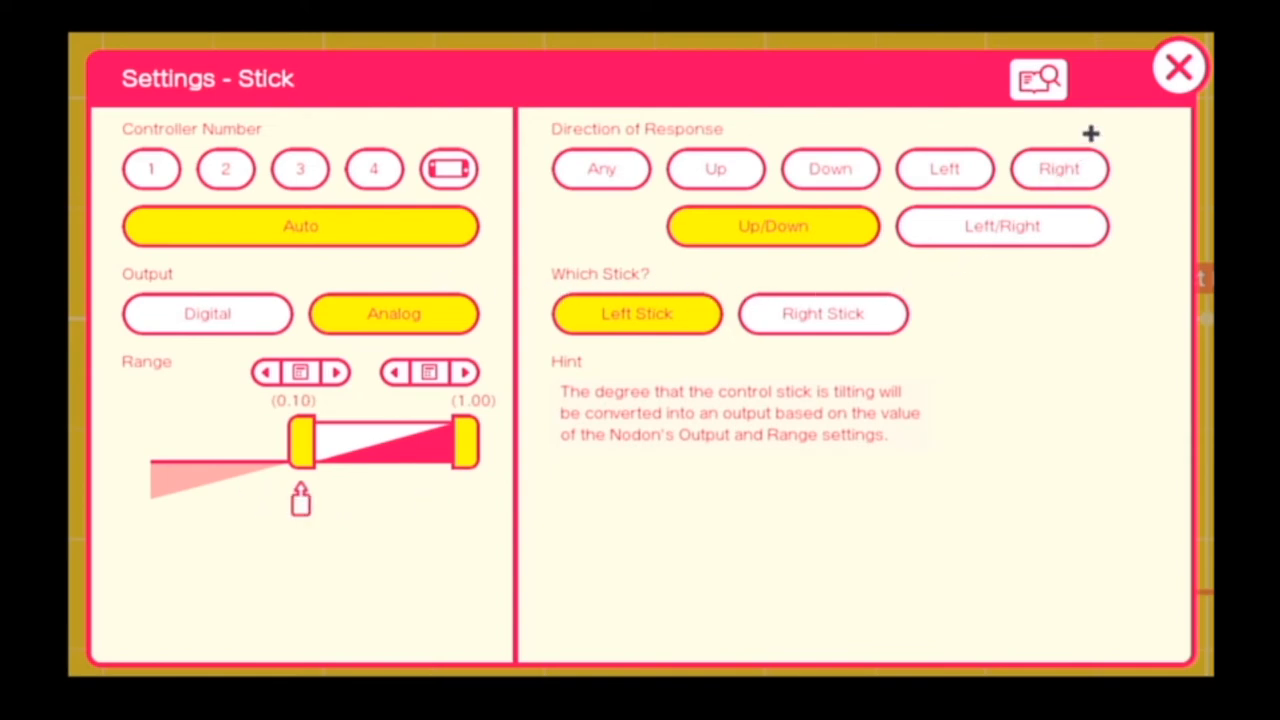
click(1178, 68)
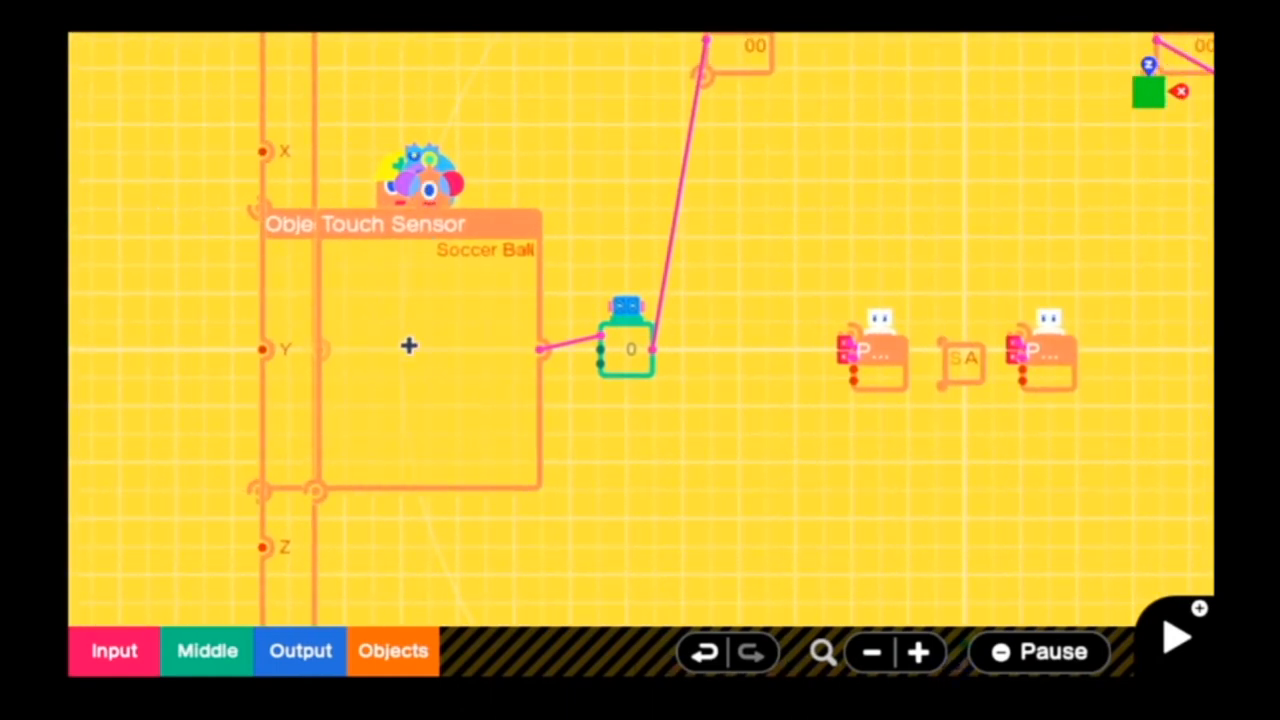
mouse_move(496, 388)
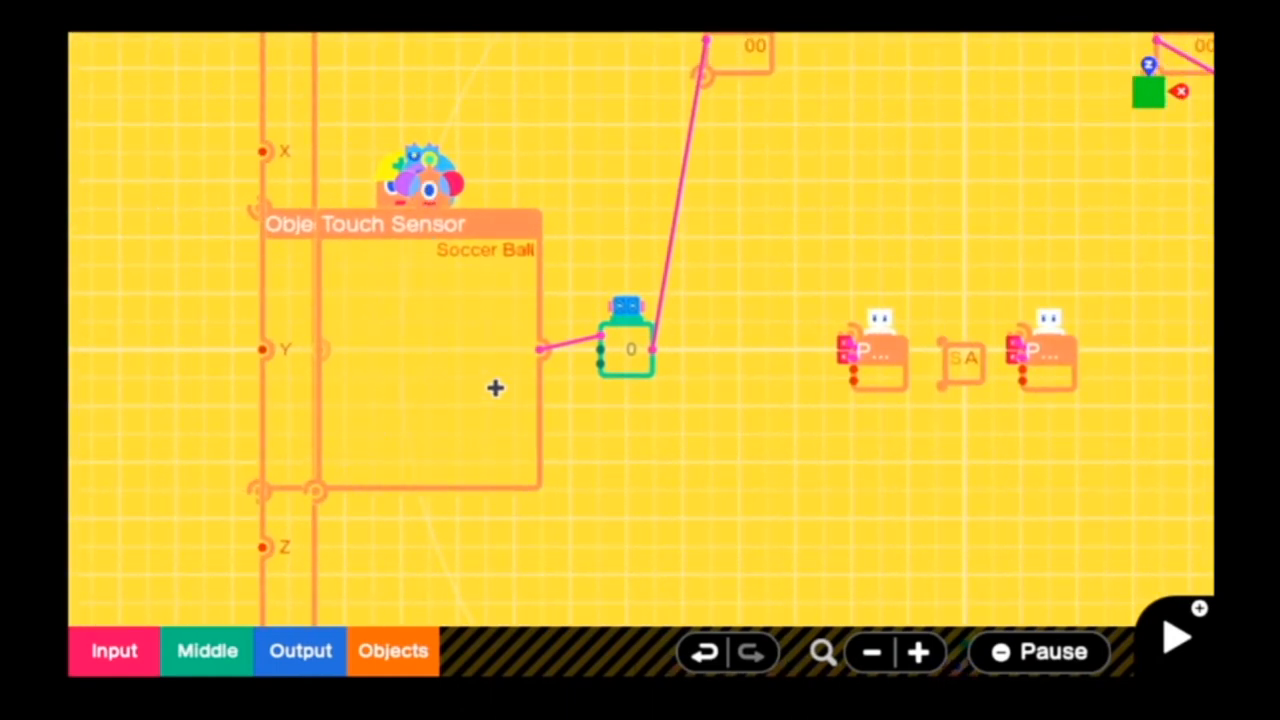
mouse_move(420, 264)
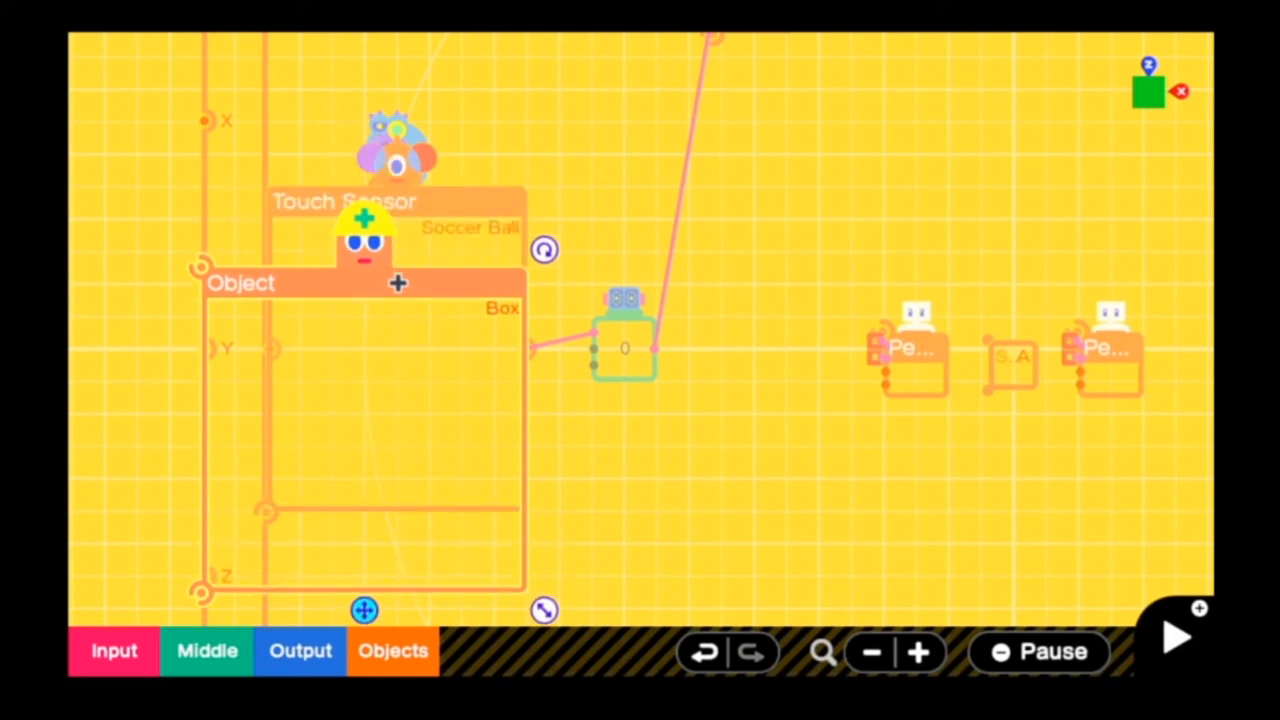
Place the left goal box, review its Destructive list for the Soccer Ball, and attach a Touch Sensor.
click(396, 282)
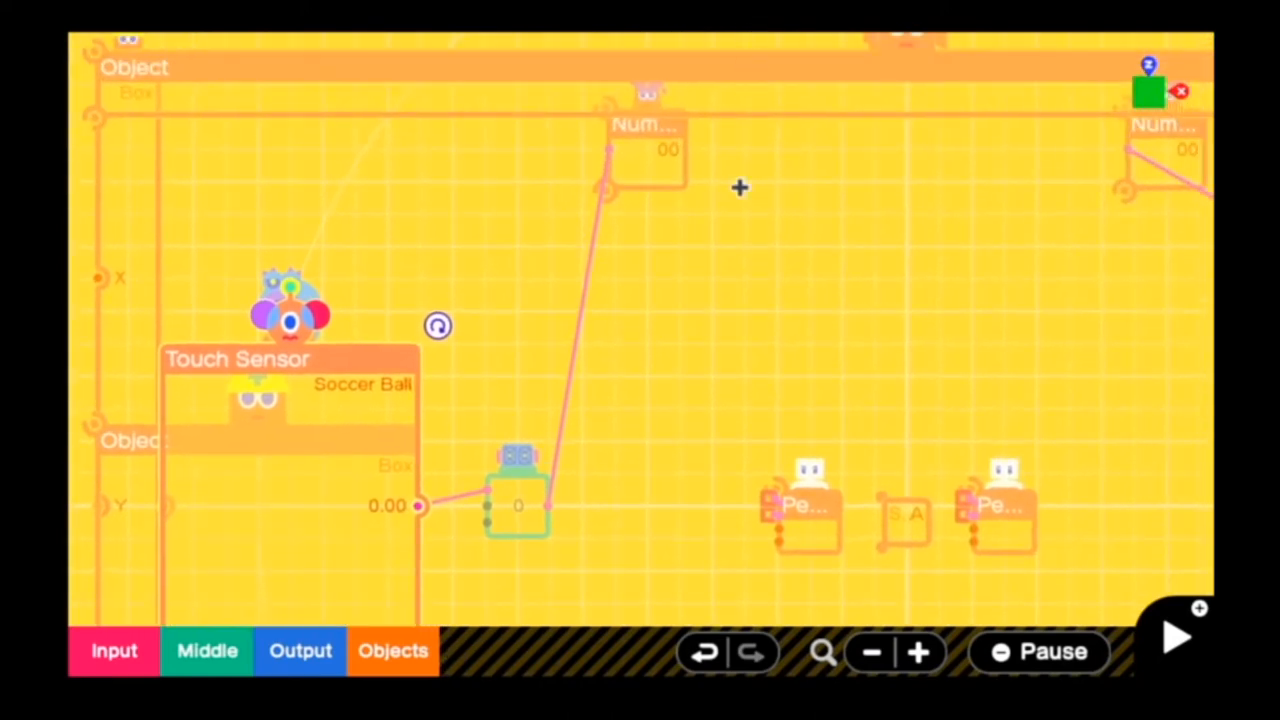
mouse_move(238, 364)
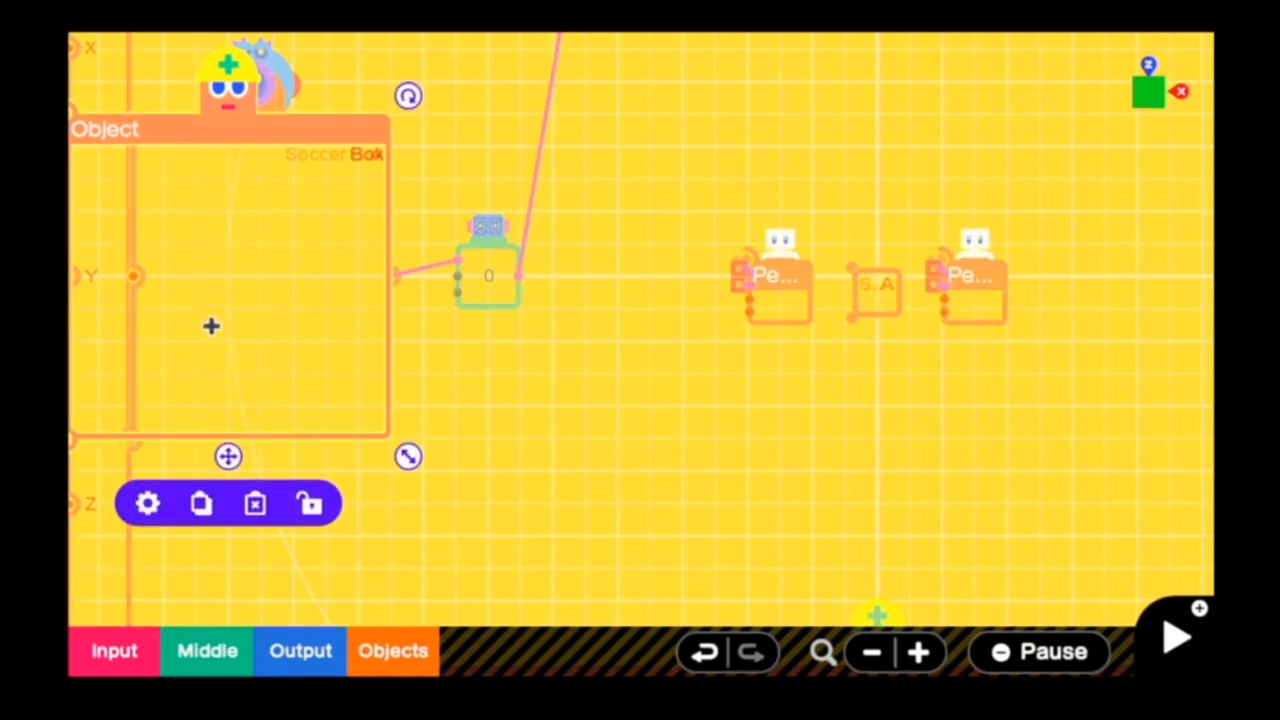
click(148, 504)
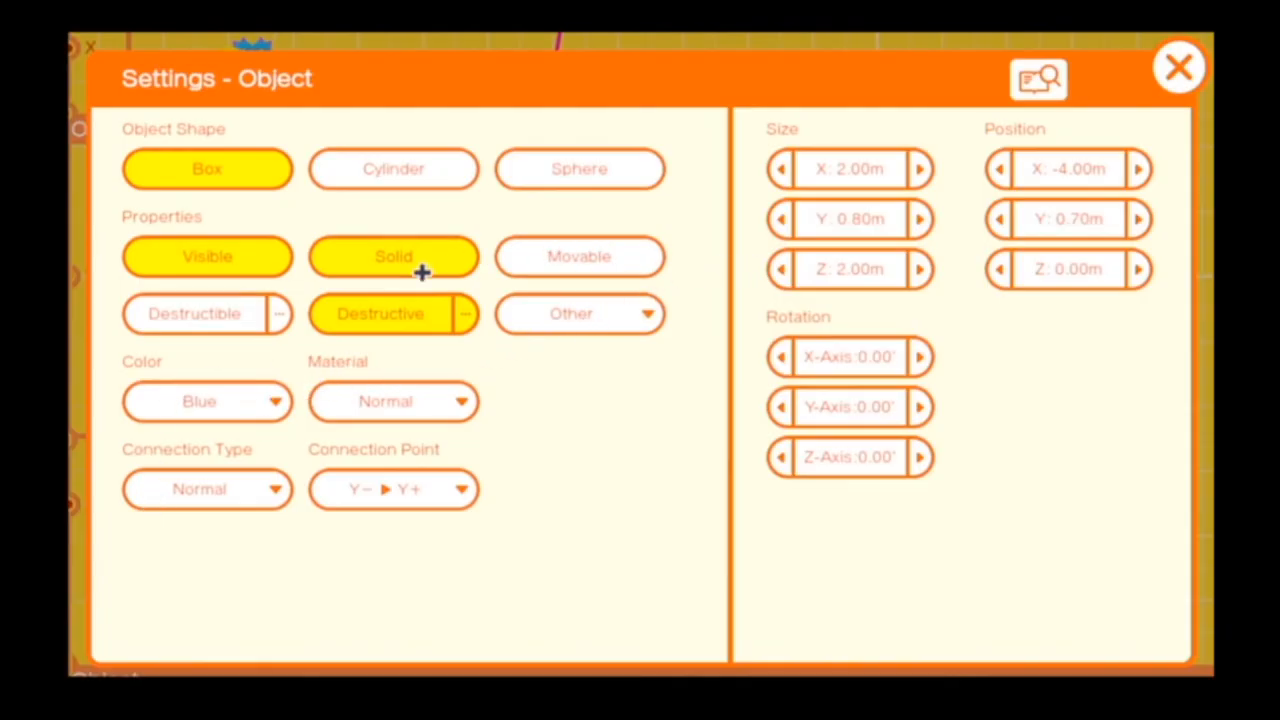
mouse_move(460, 344)
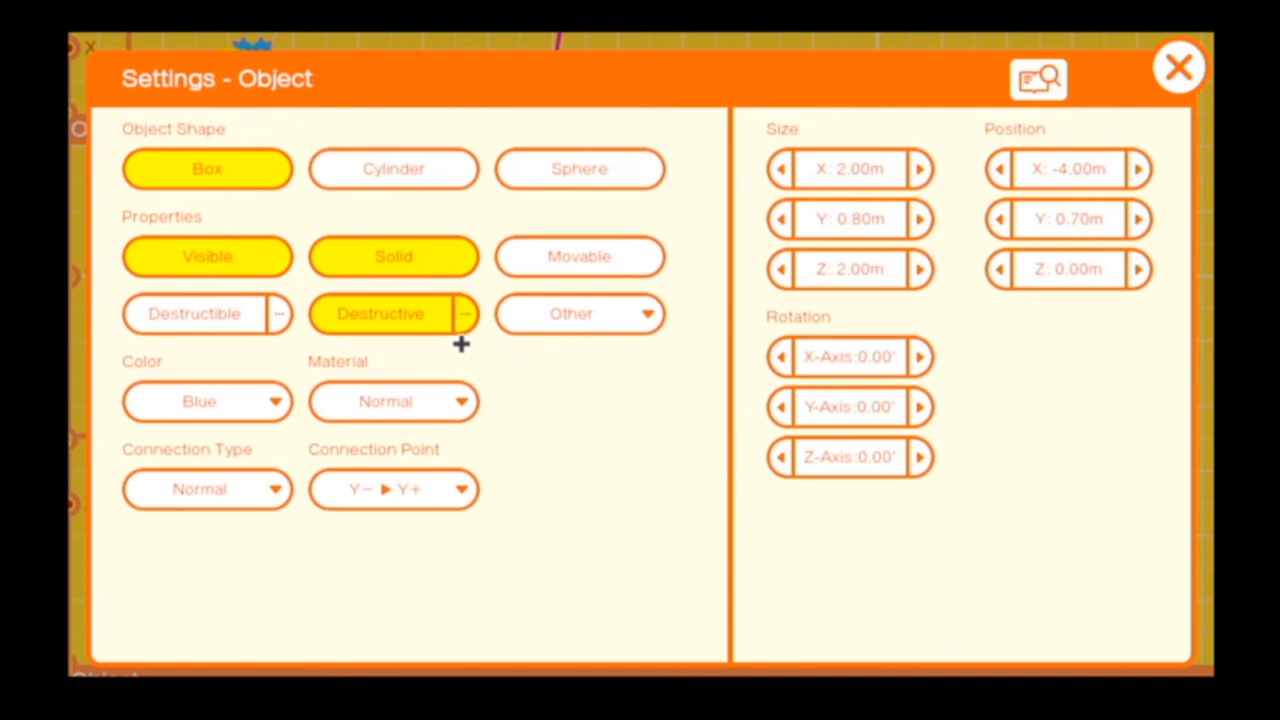
click(380, 312)
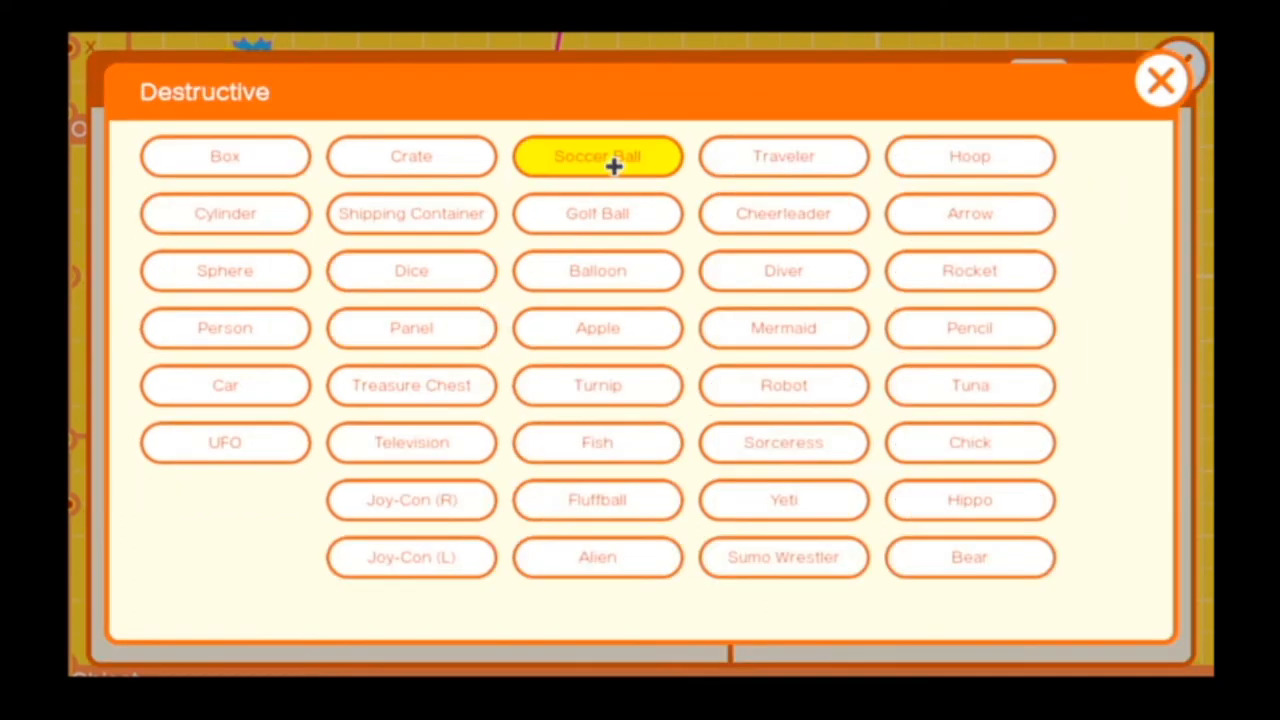
mouse_move(1160, 82)
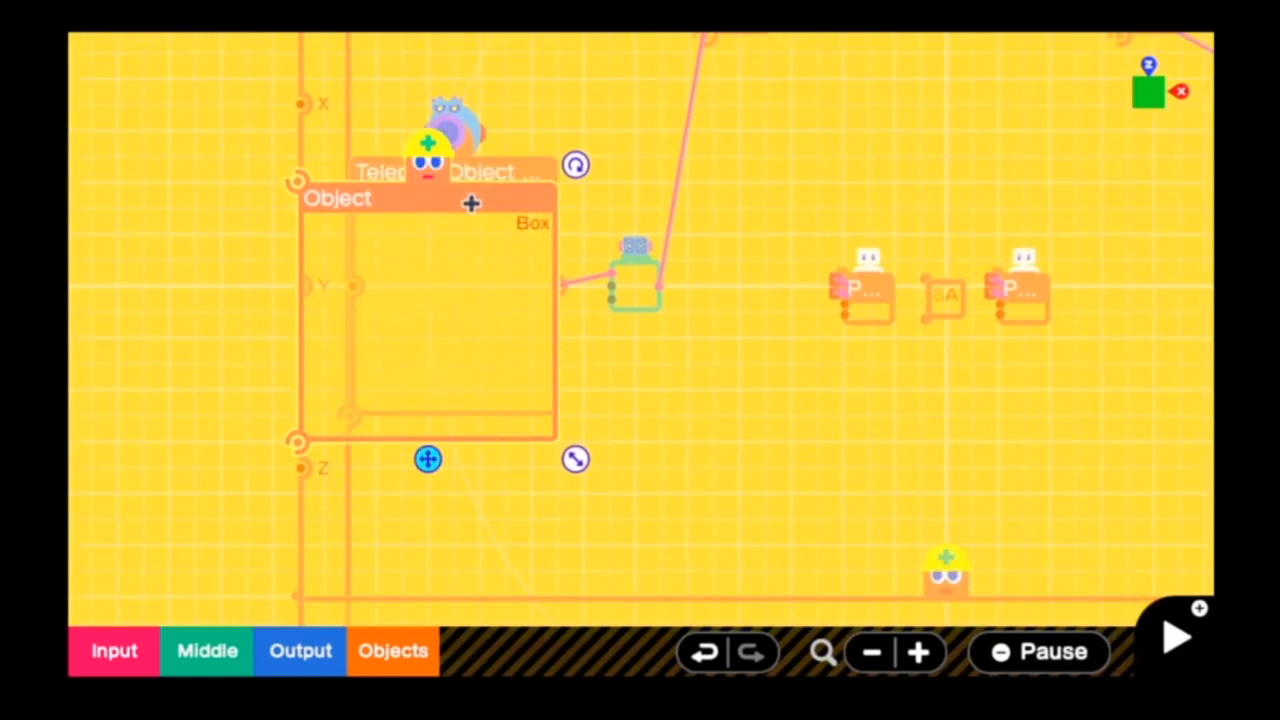
click(428, 458)
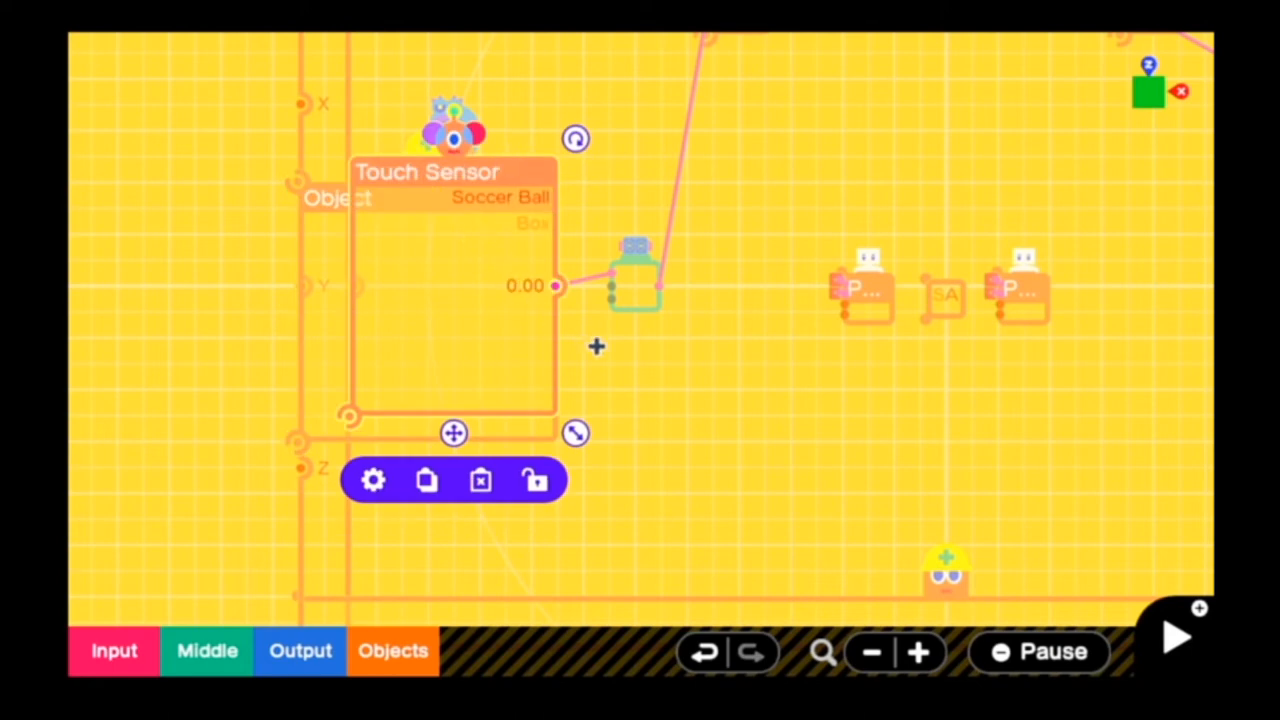
mouse_move(884, 322)
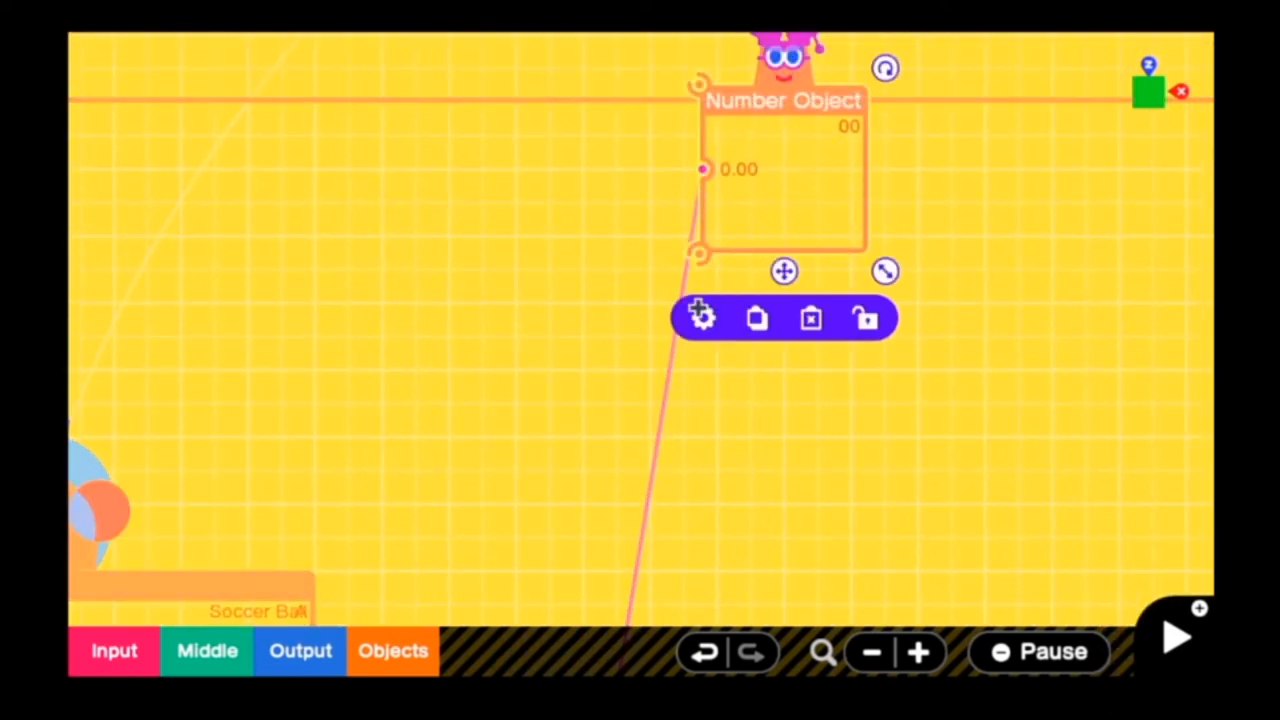
Confirm the scoreboard Number shows 2 whole digits, 0 decimals, with text display side Y+.
click(700, 318)
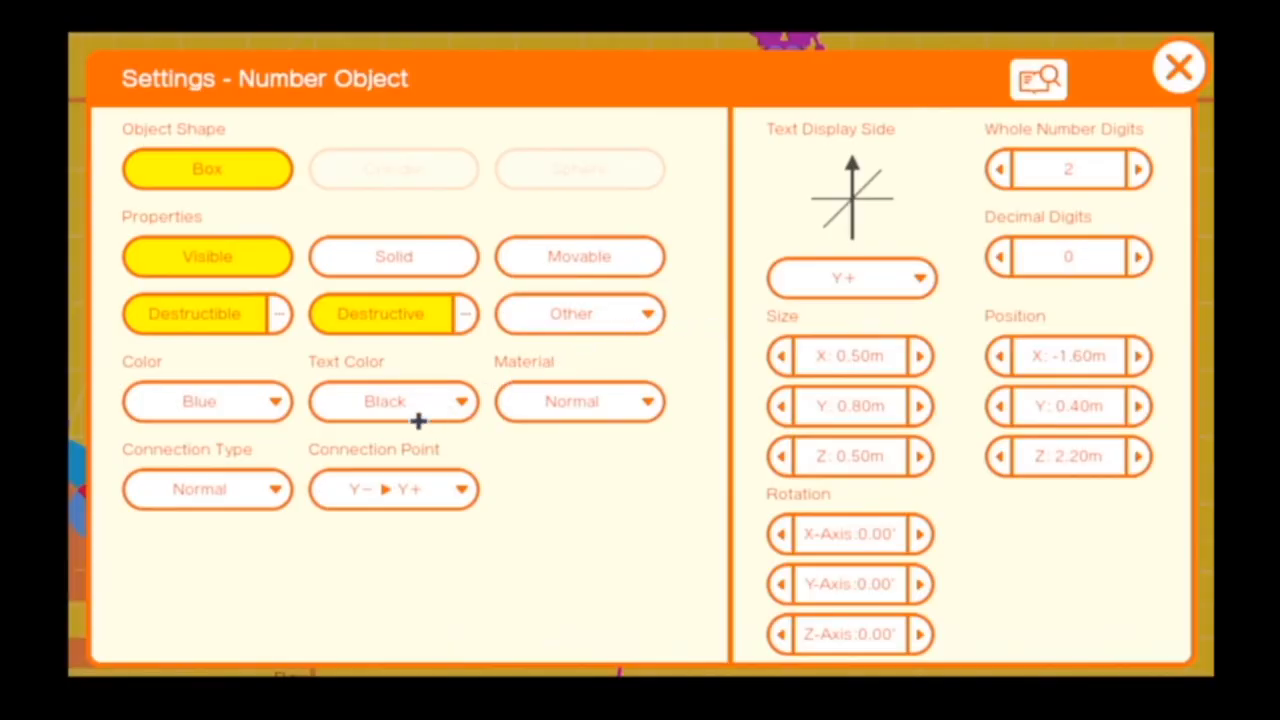
mouse_move(700, 312)
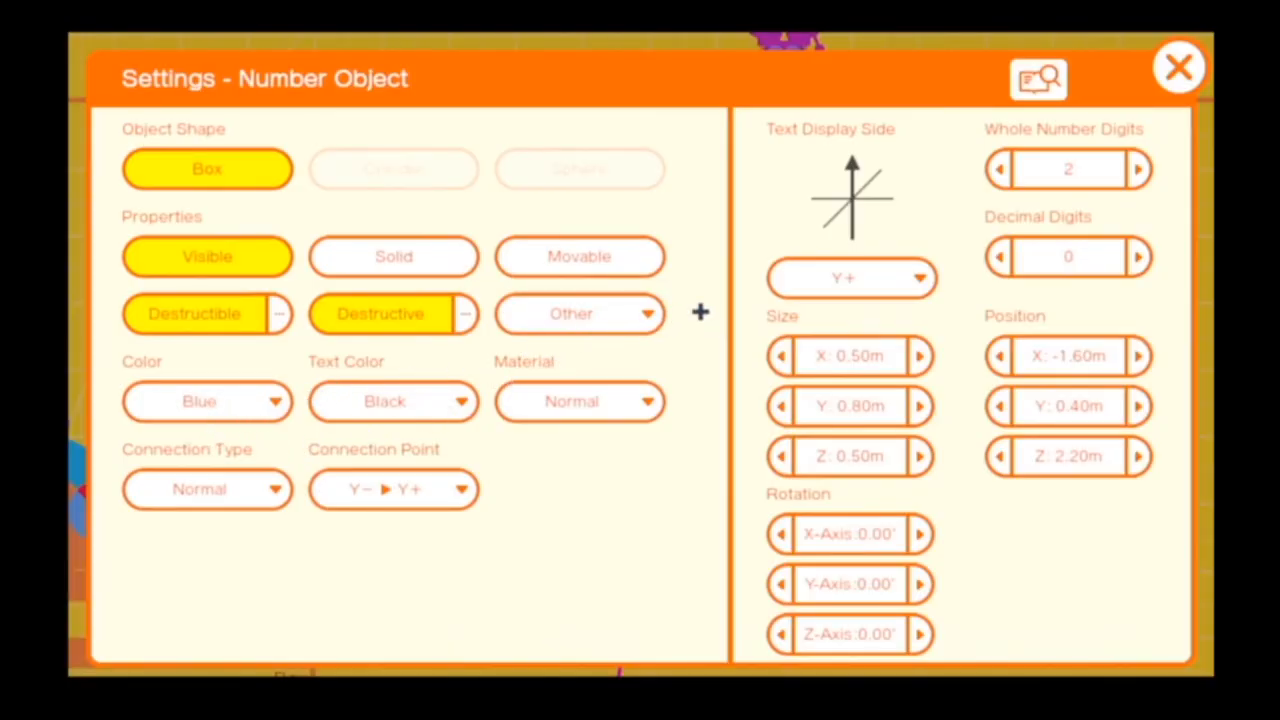
click(850, 278)
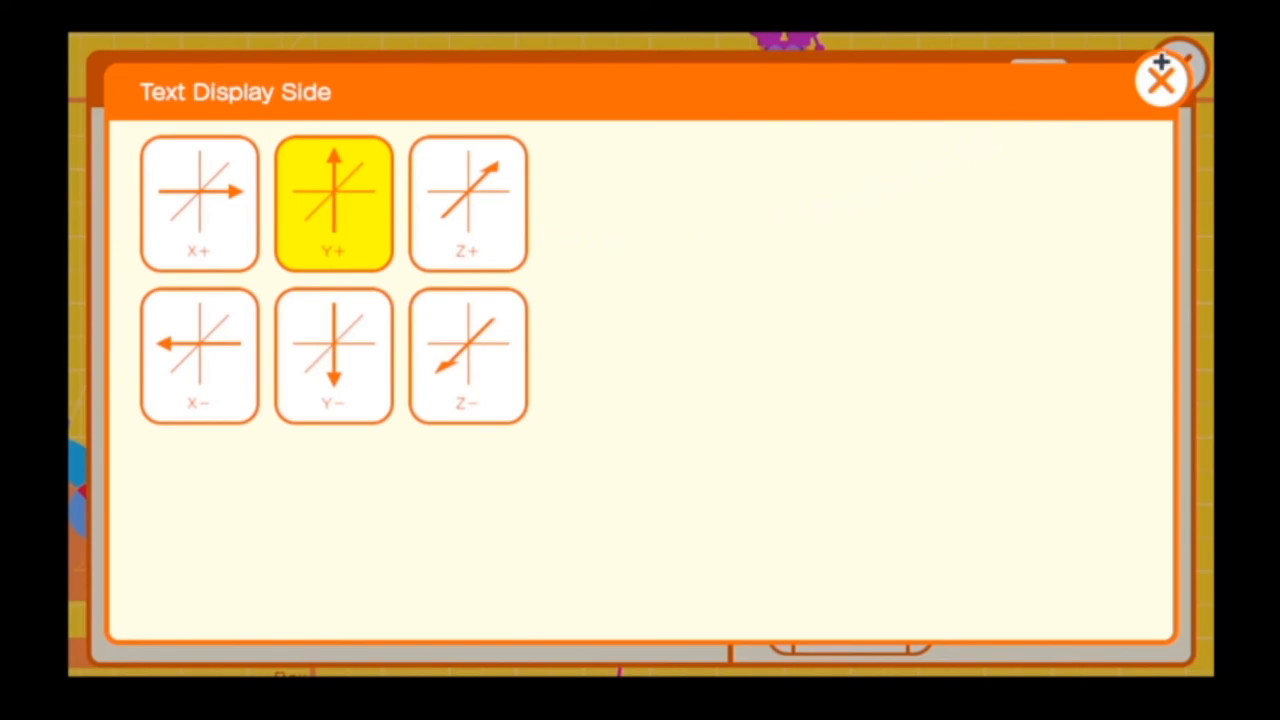
click(1160, 80)
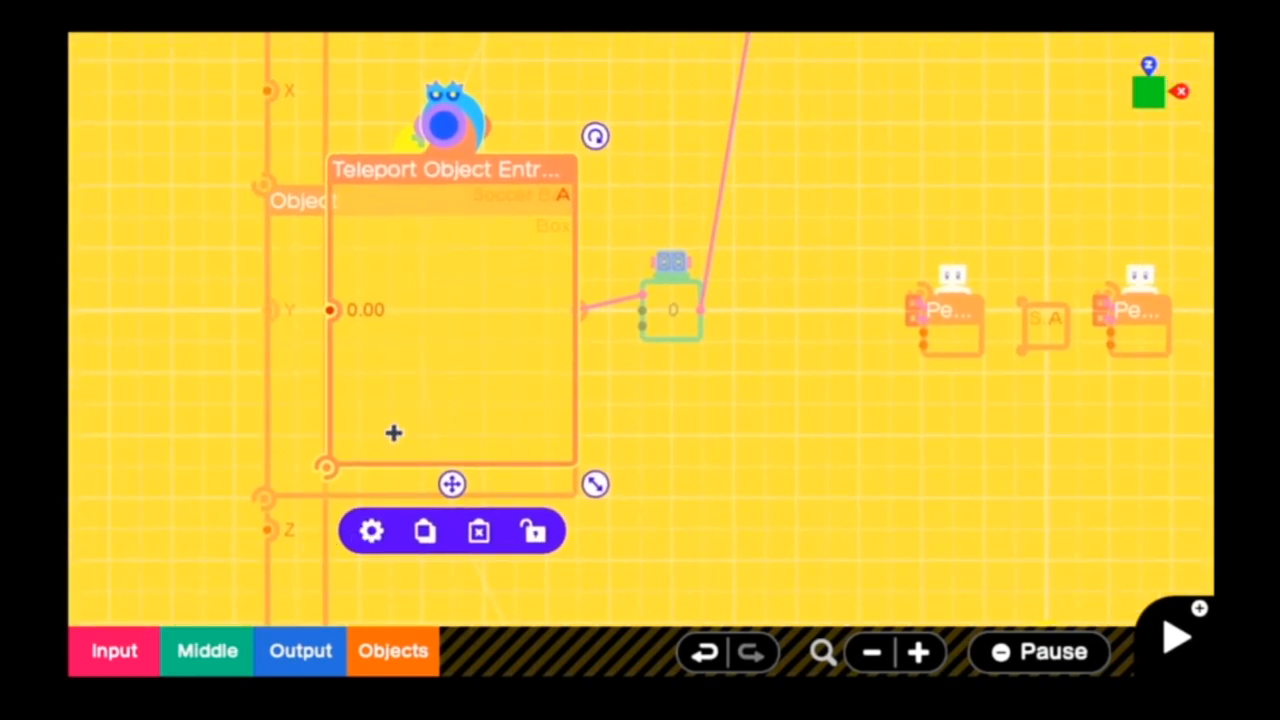
mouse_move(572, 292)
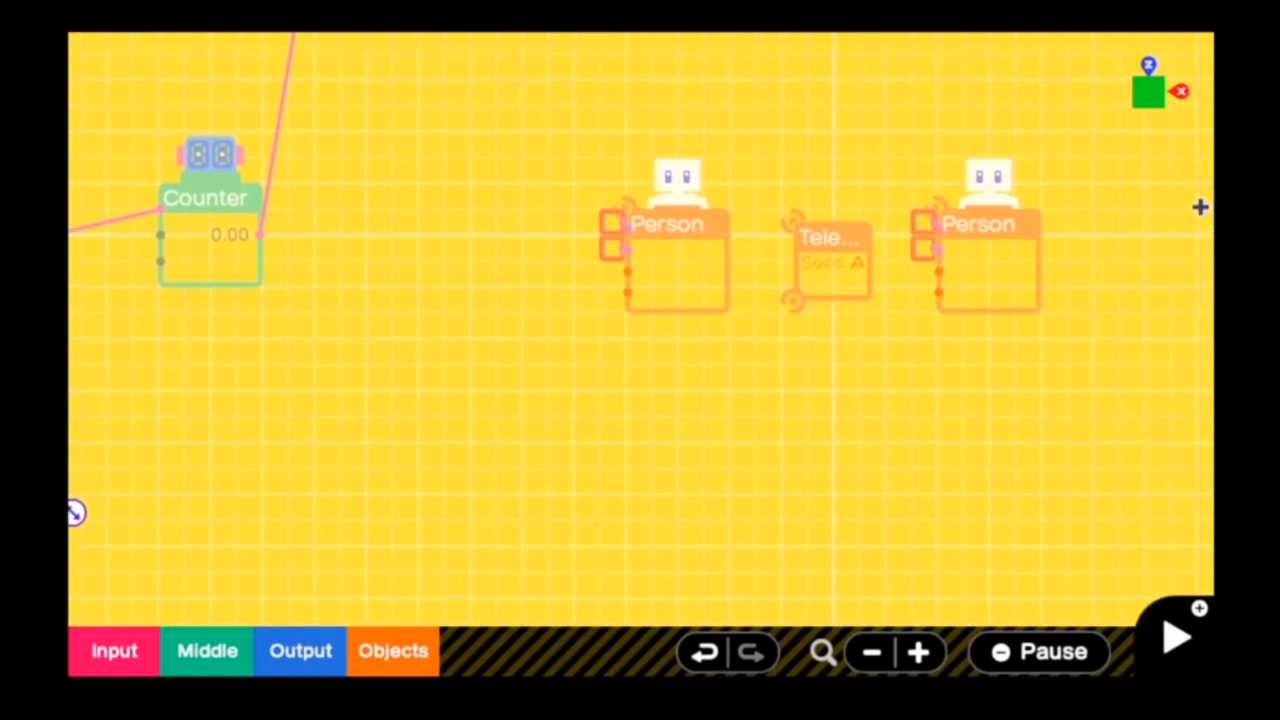
mouse_move(844, 276)
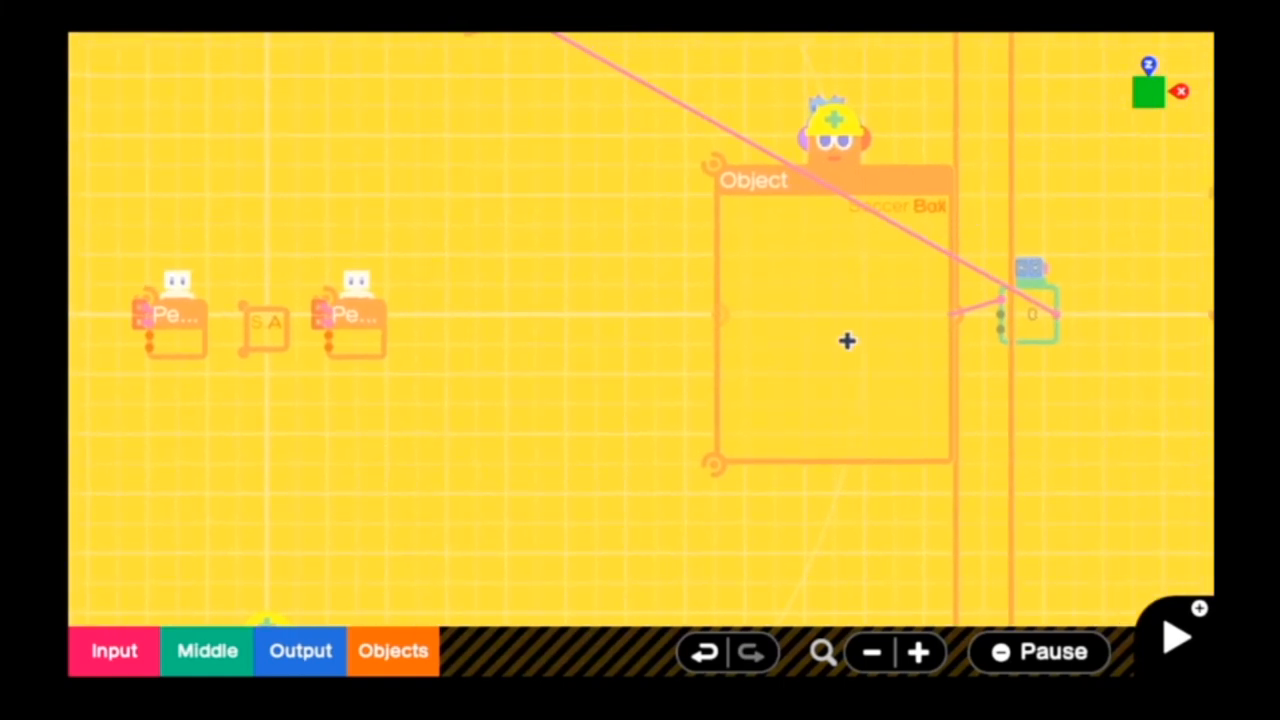
Attach a Touch Sensor detecting the Soccer Ball to the right goal box.
click(848, 340)
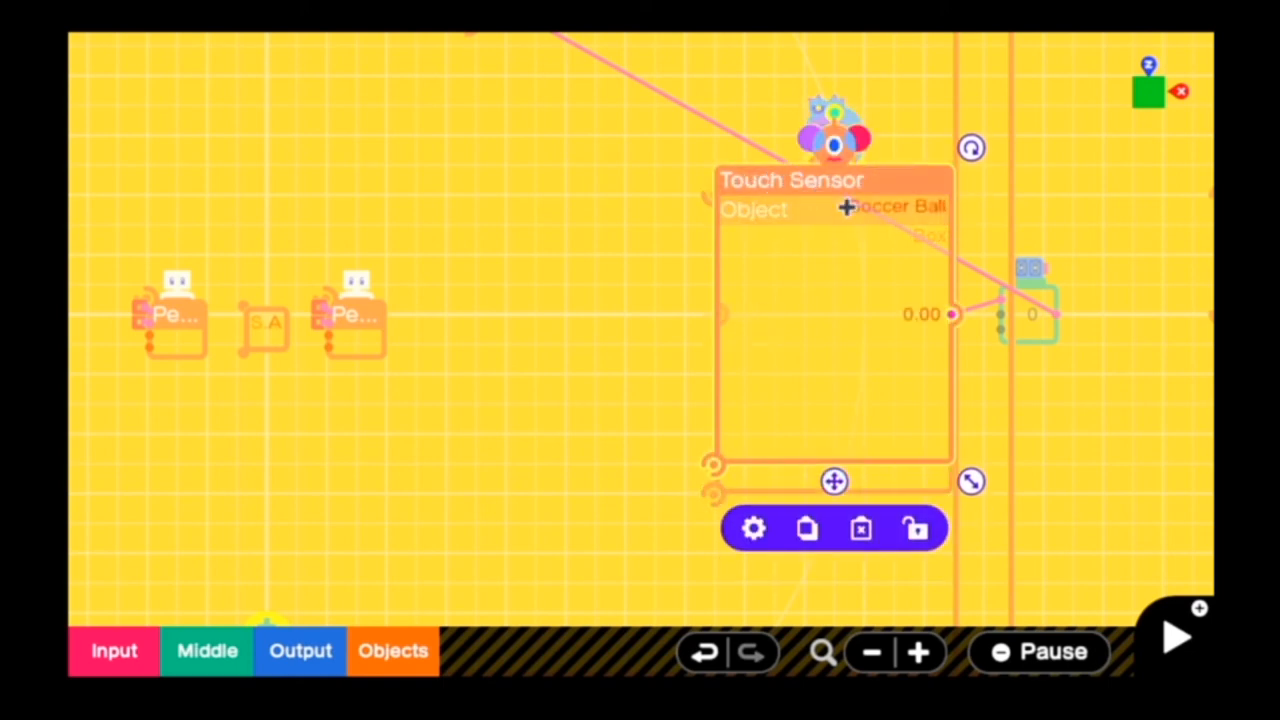
mouse_move(504, 488)
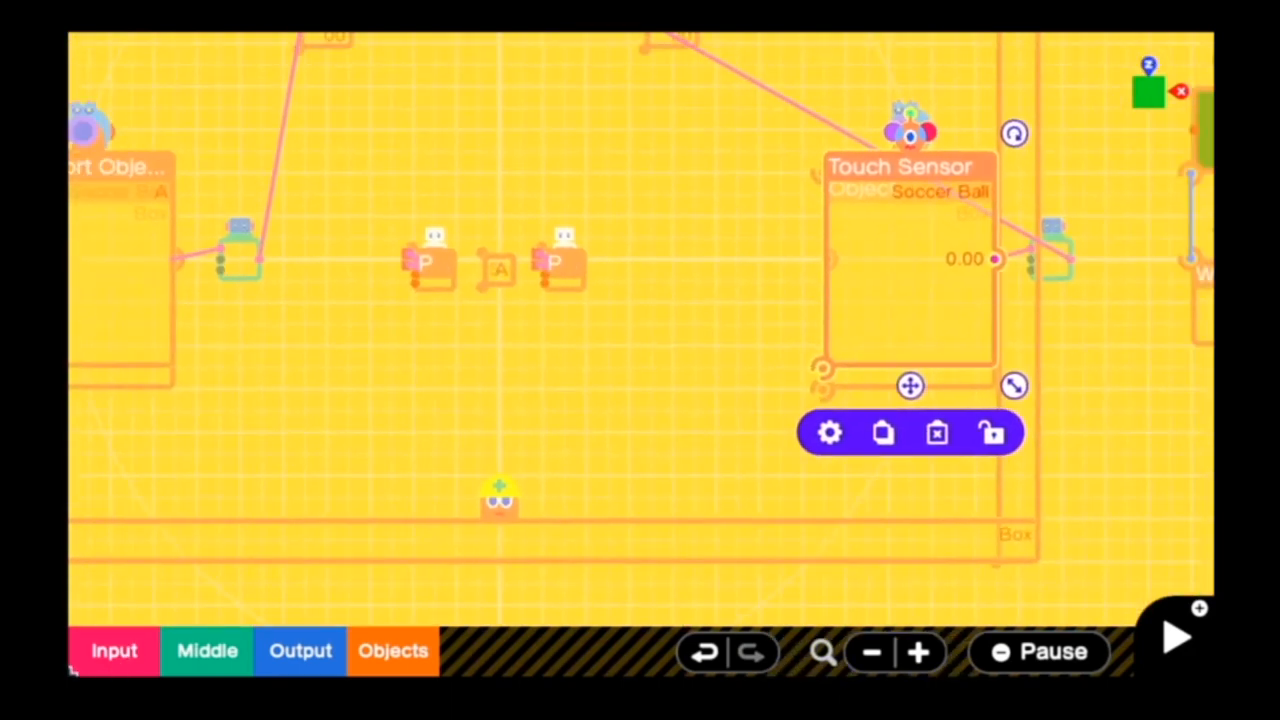
click(430, 260)
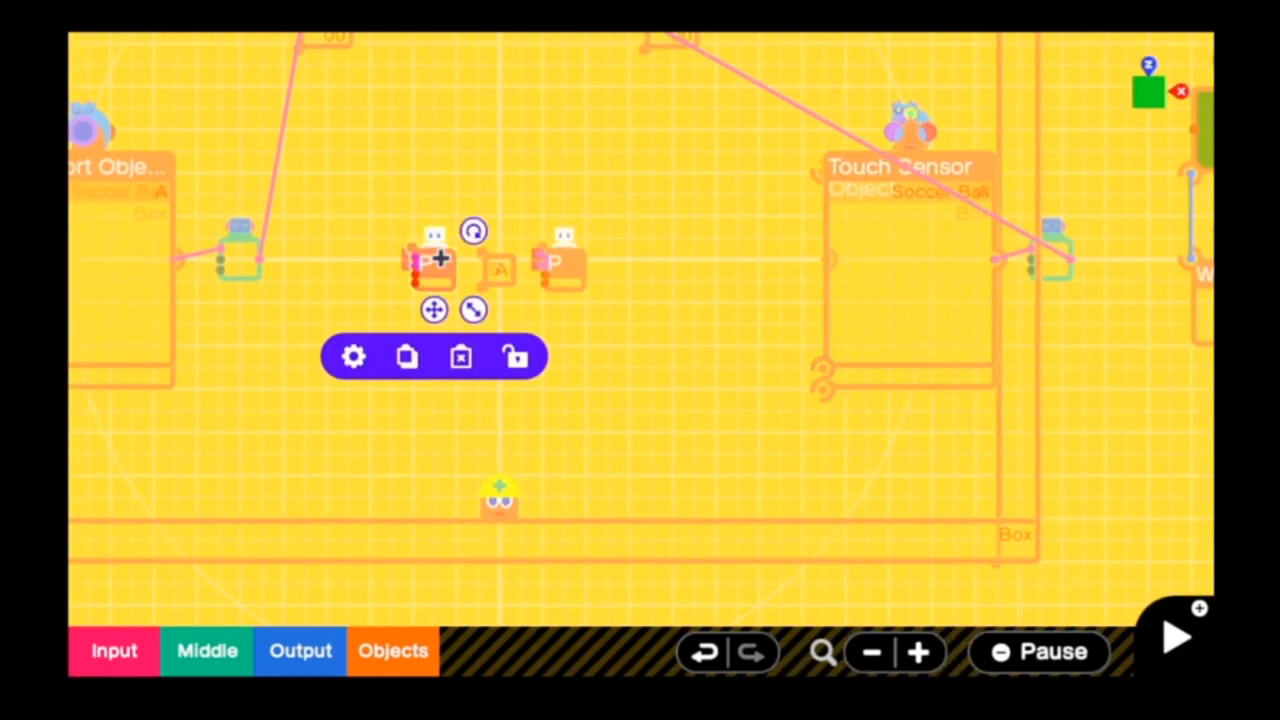
click(352, 356)
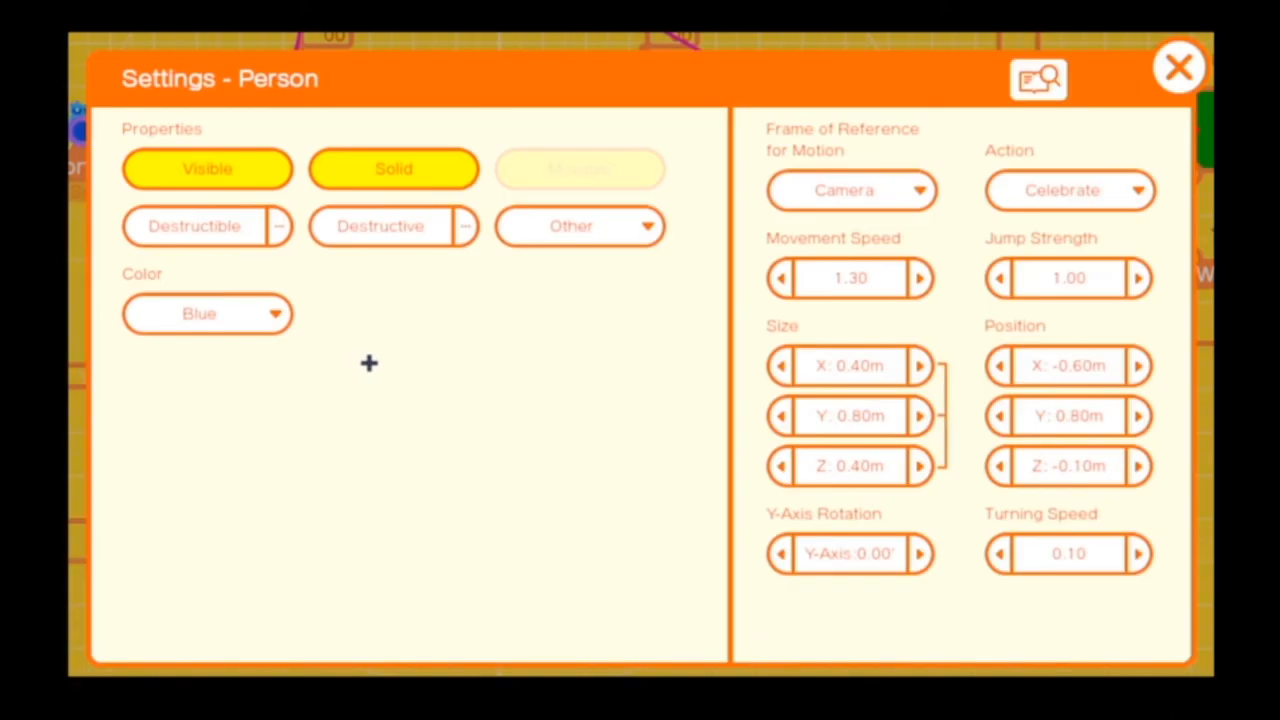
mouse_move(920, 334)
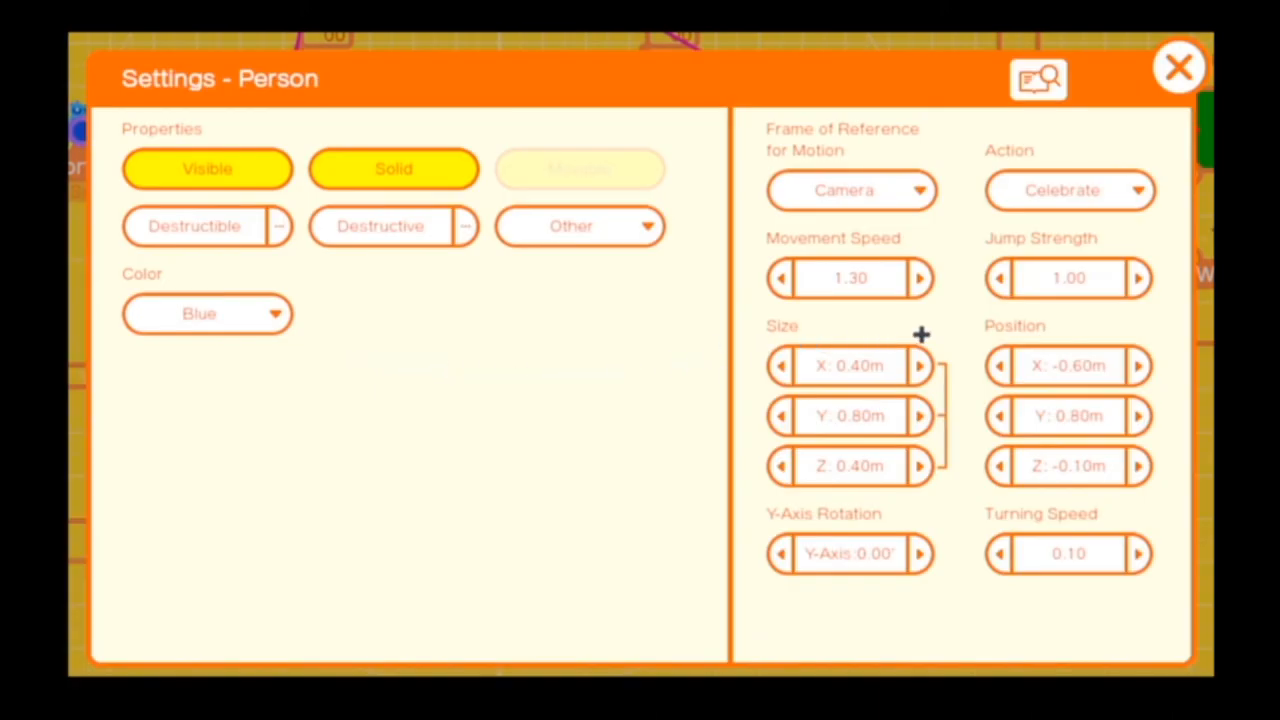
mouse_move(900, 264)
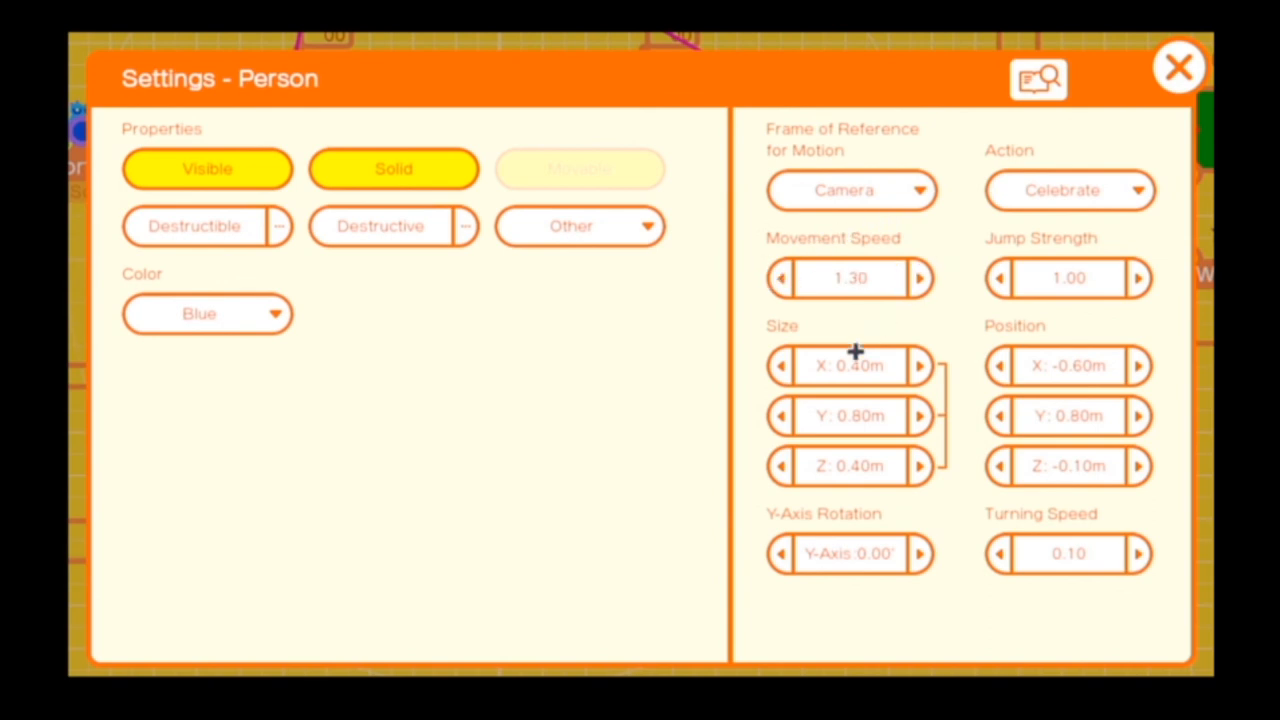
mouse_move(856, 298)
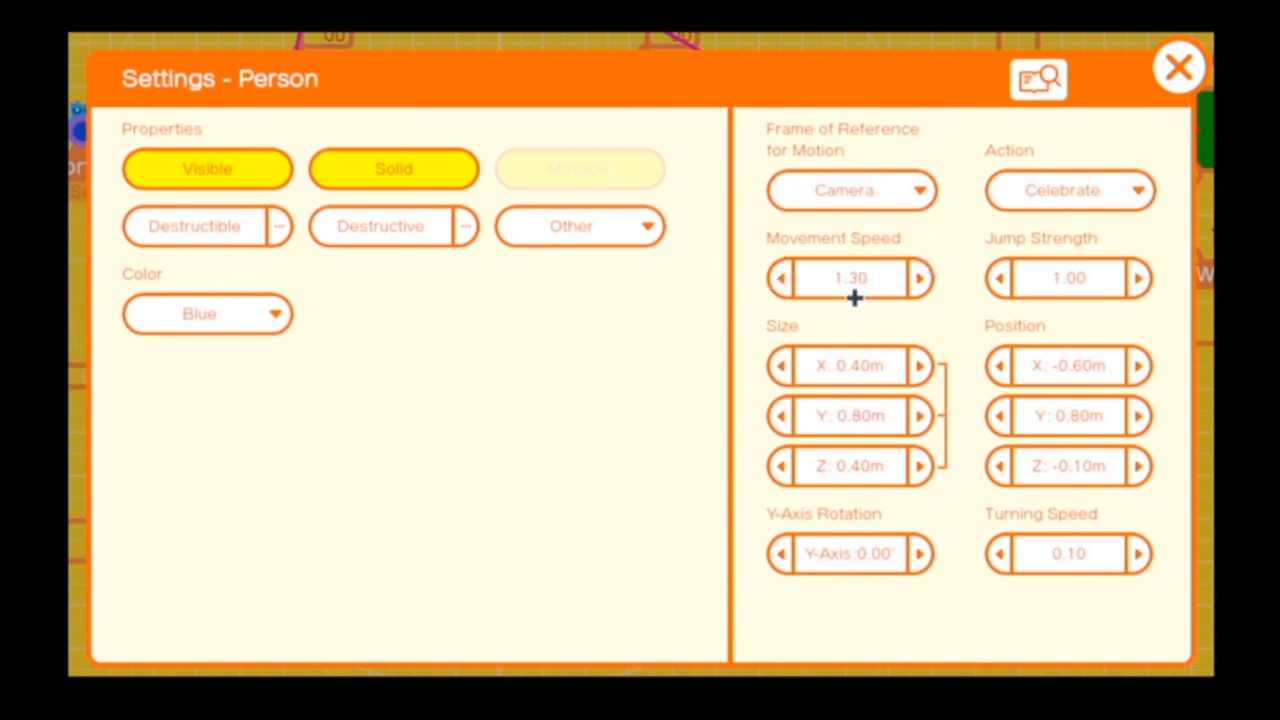
mouse_move(836, 238)
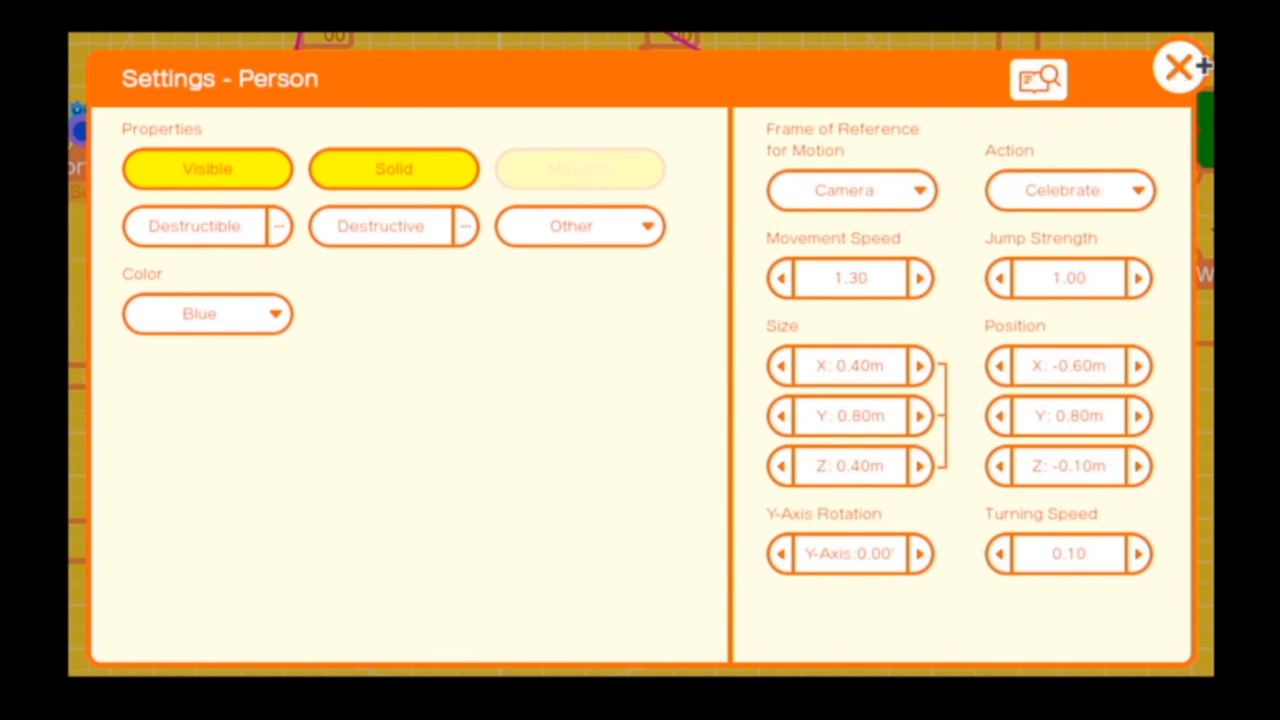
click(1178, 66)
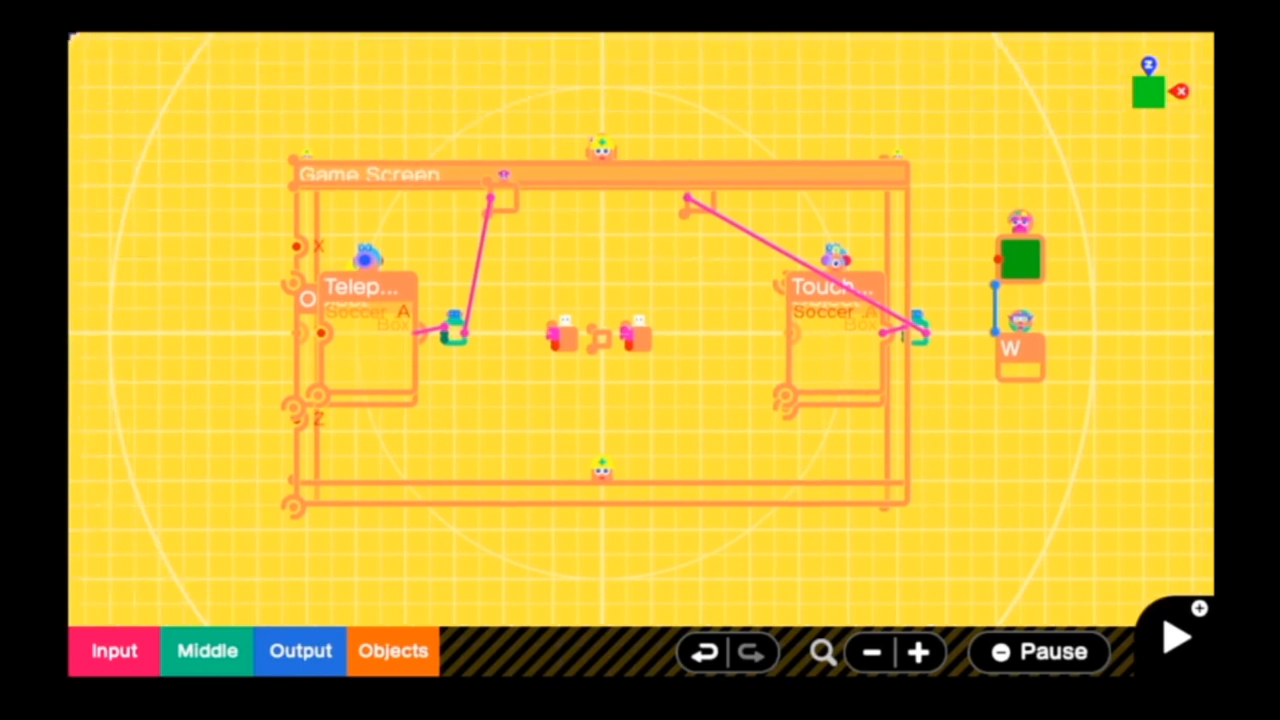
mouse_move(192, 470)
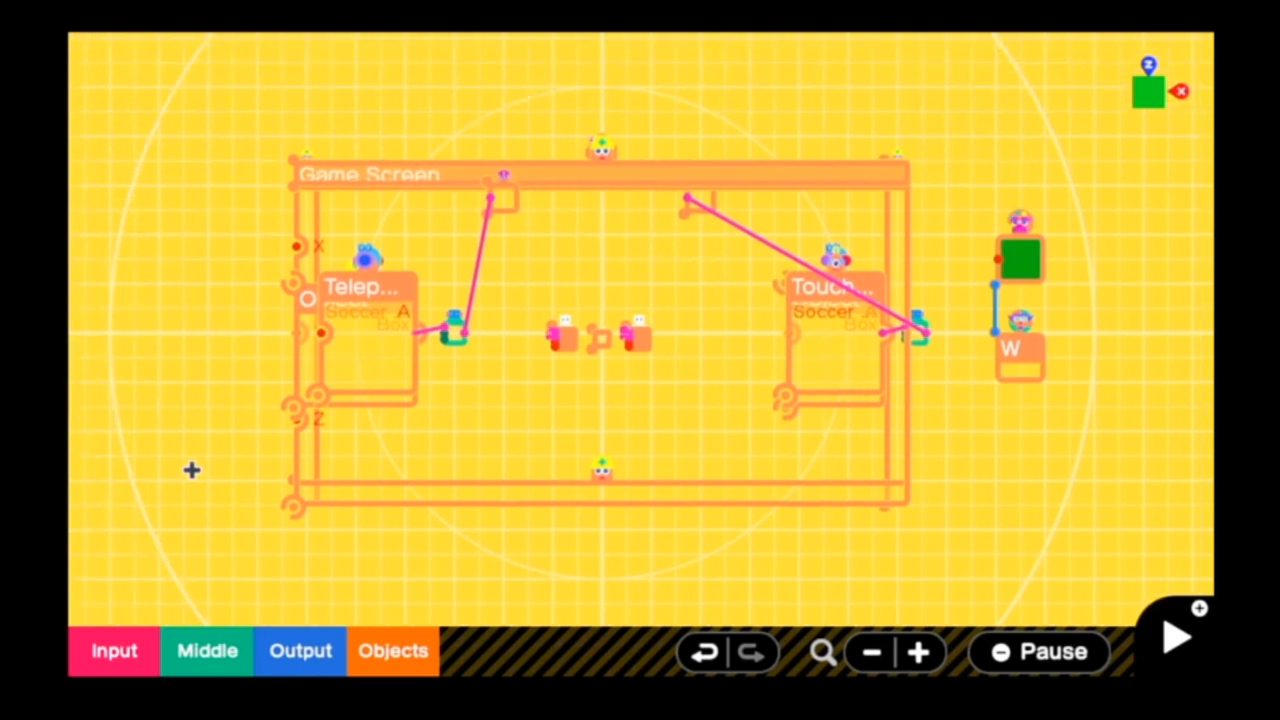